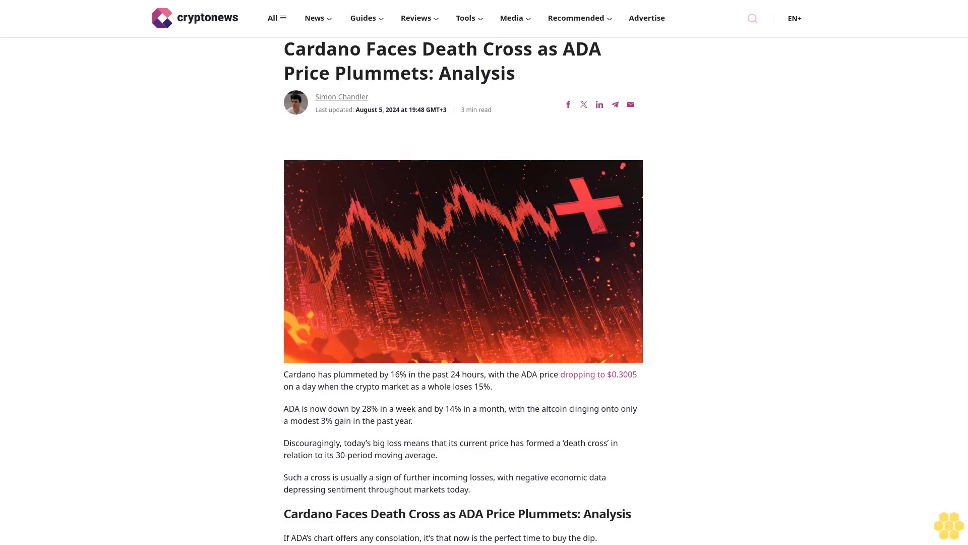
{"action": "scroll", "scroll_direction": "down", "scroll_amount": 3}
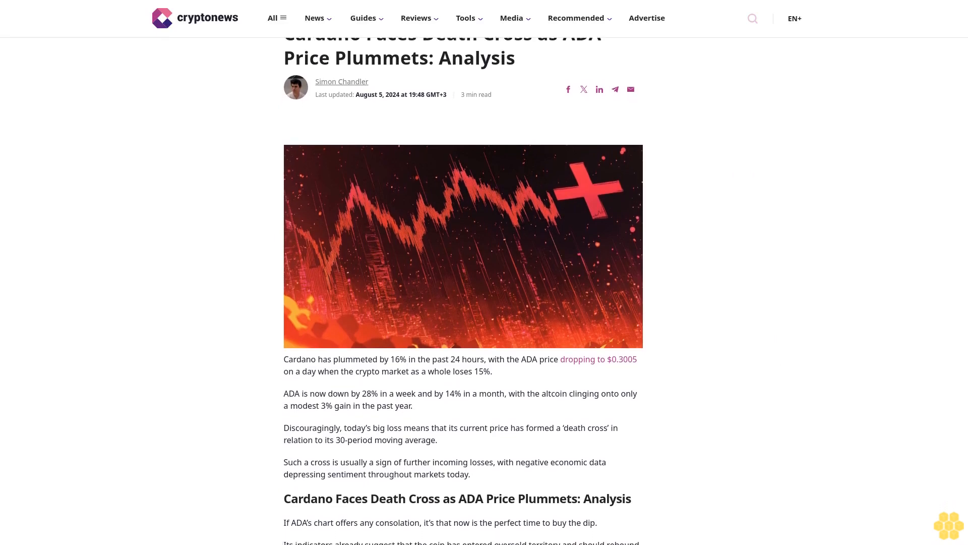
{"action": "scroll", "scroll_direction": "down", "scroll_amount": 3}
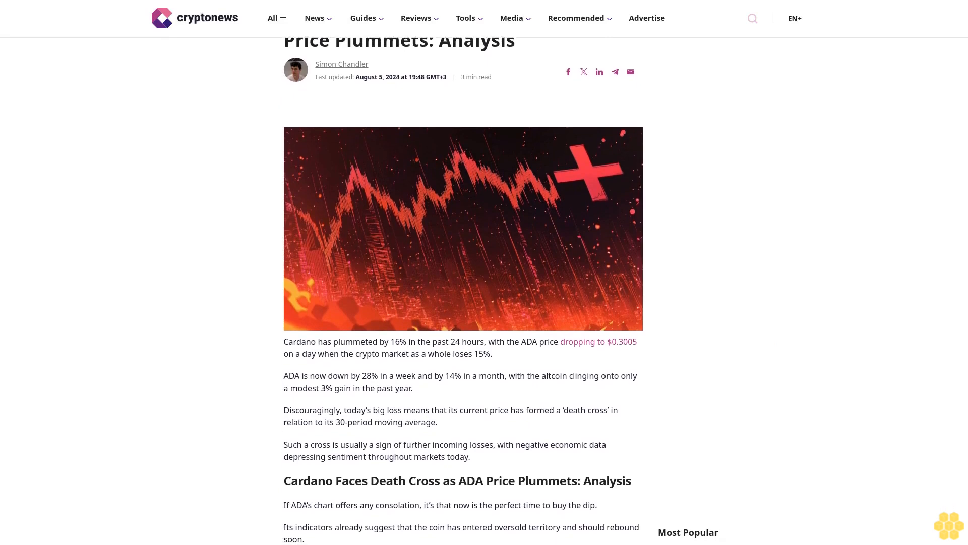
{"action": "scroll", "scroll_direction": "down", "scroll_amount": 3}
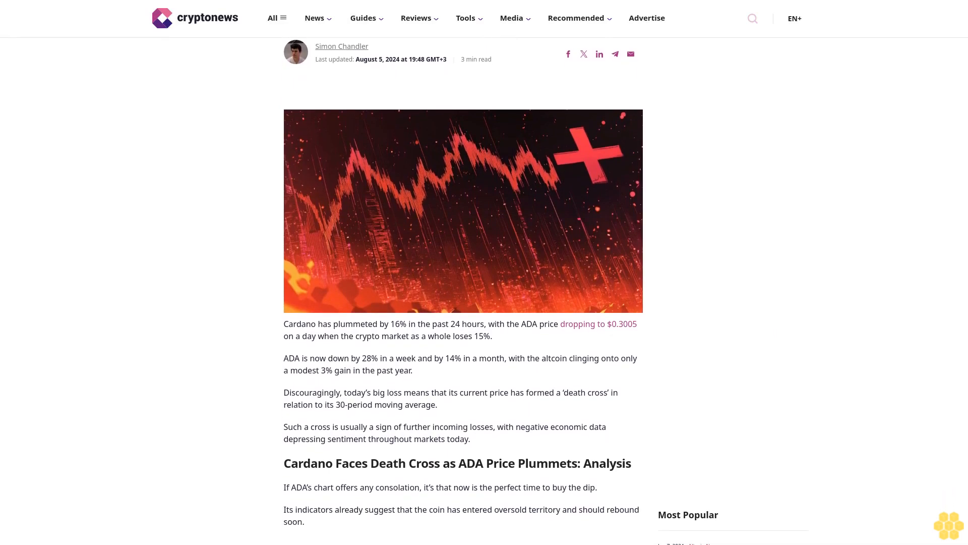
{"action": "scroll", "scroll_direction": "down", "scroll_amount": 3}
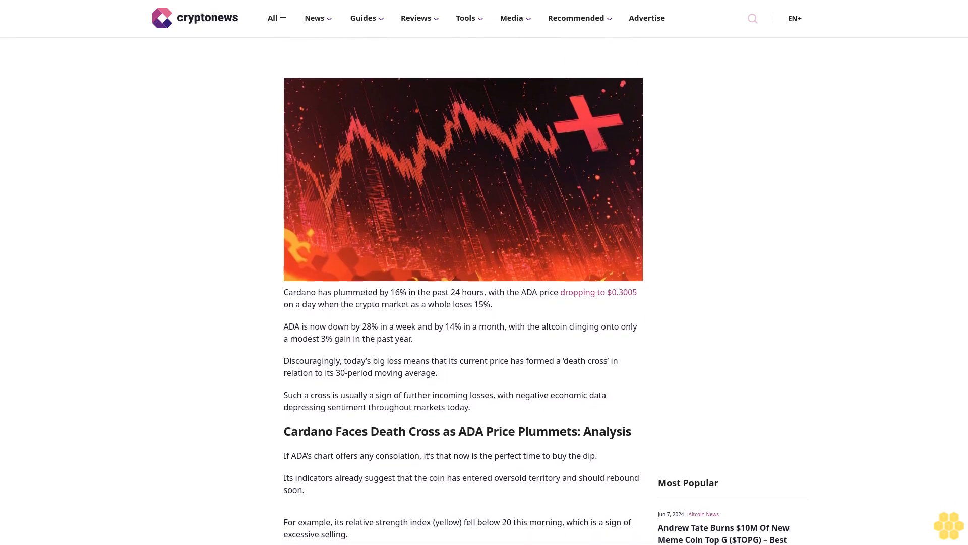
{"action": "scroll", "scroll_direction": "down", "scroll_amount": 3}
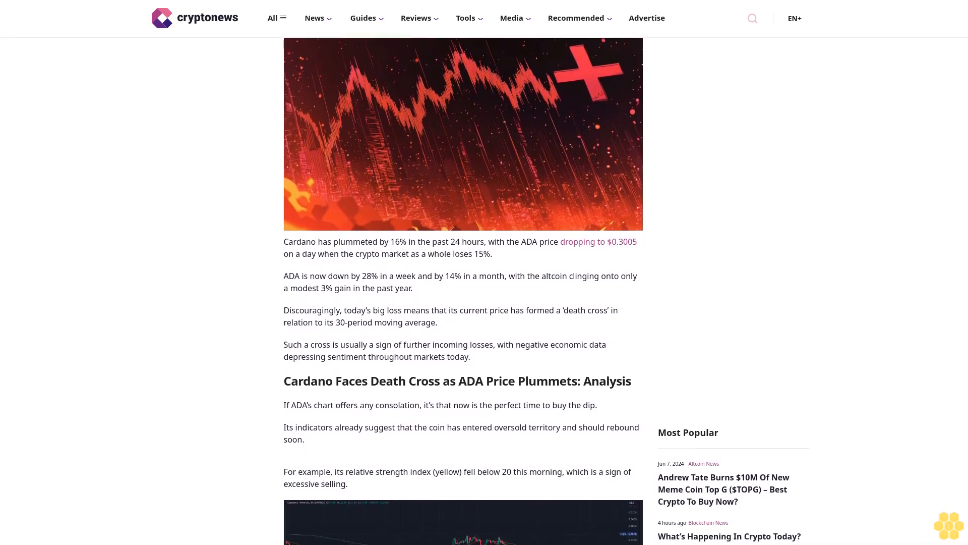
{"action": "scroll", "scroll_direction": "down", "scroll_amount": 3}
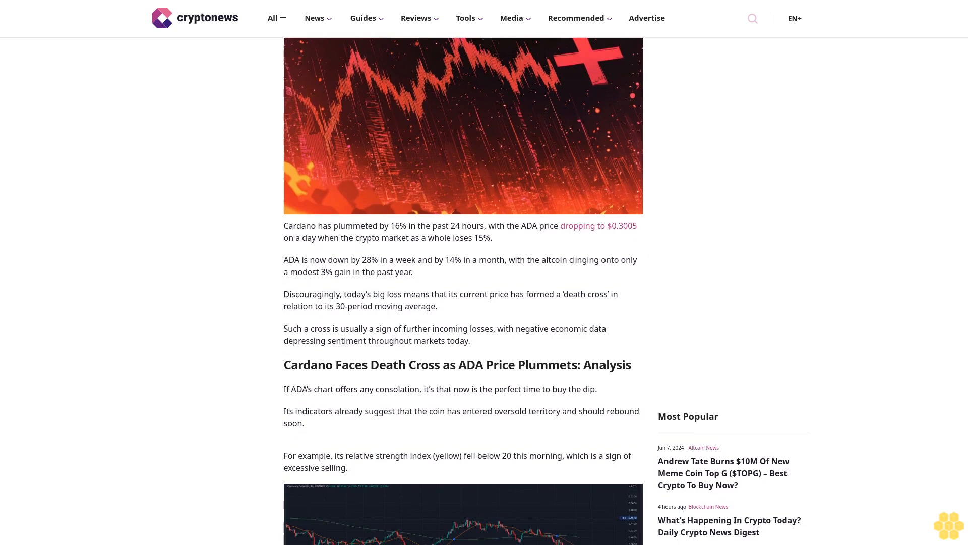
{"action": "scroll", "scroll_direction": "down", "scroll_amount": 3}
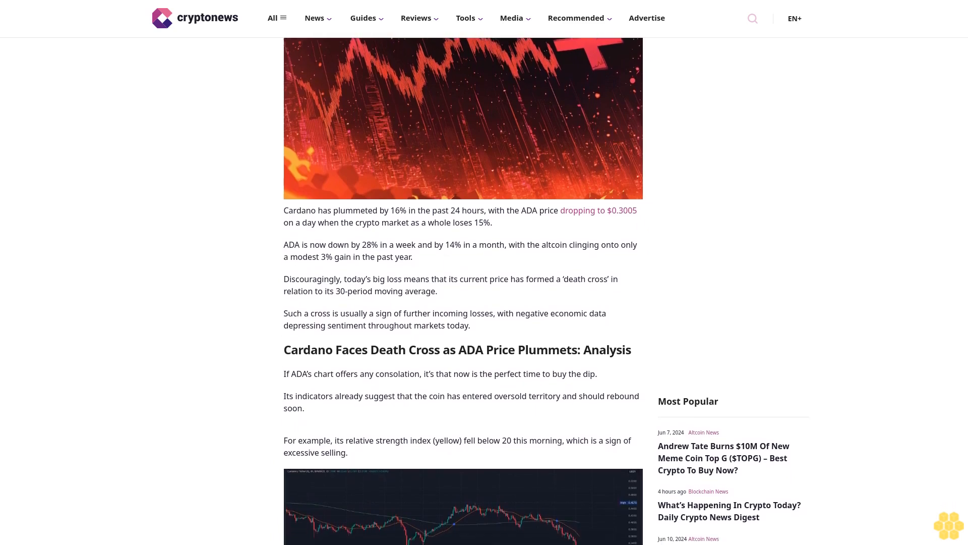
{"action": "scroll", "scroll_direction": "down", "scroll_amount": 3}
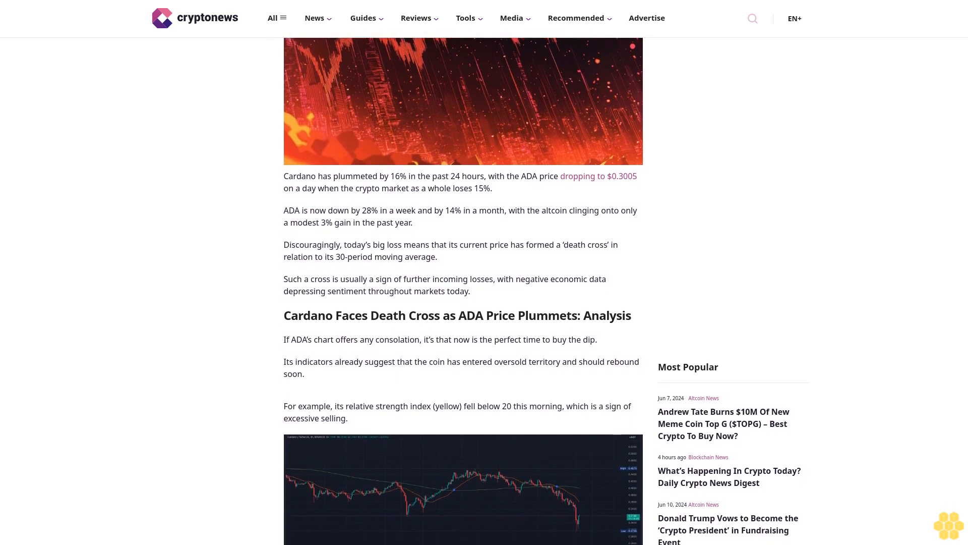
{"action": "scroll", "scroll_direction": "down", "scroll_amount": 3}
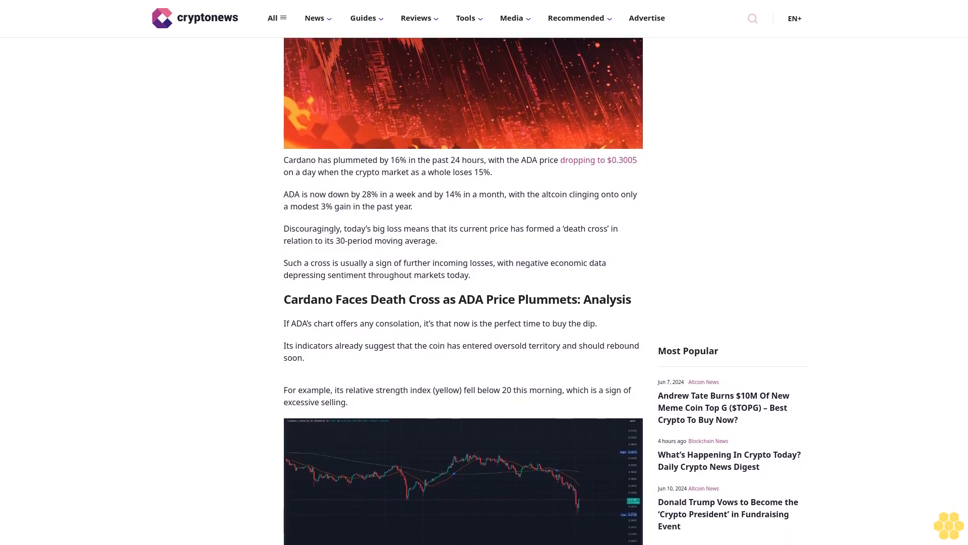
{"action": "scroll", "scroll_direction": "down", "scroll_amount": 3}
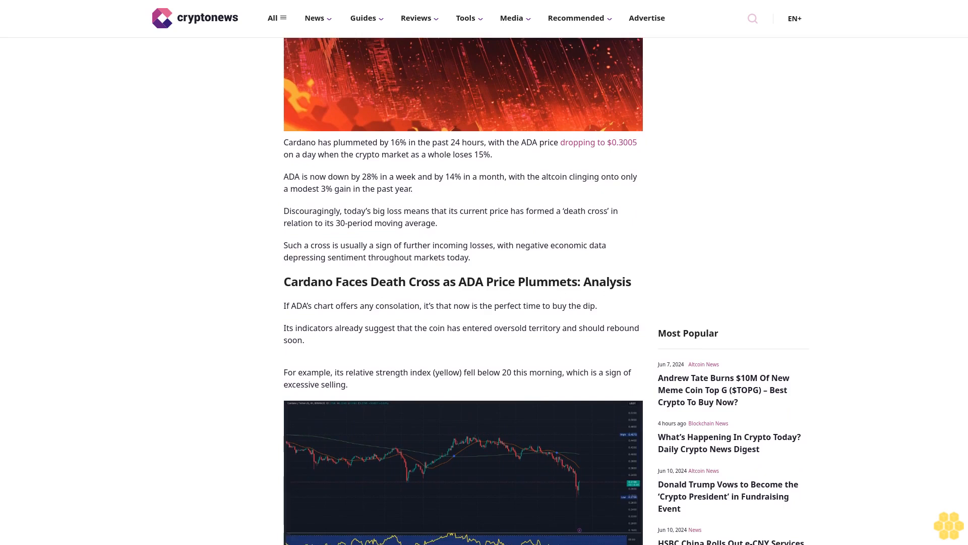
{"action": "scroll", "scroll_direction": "down", "scroll_amount": 3}
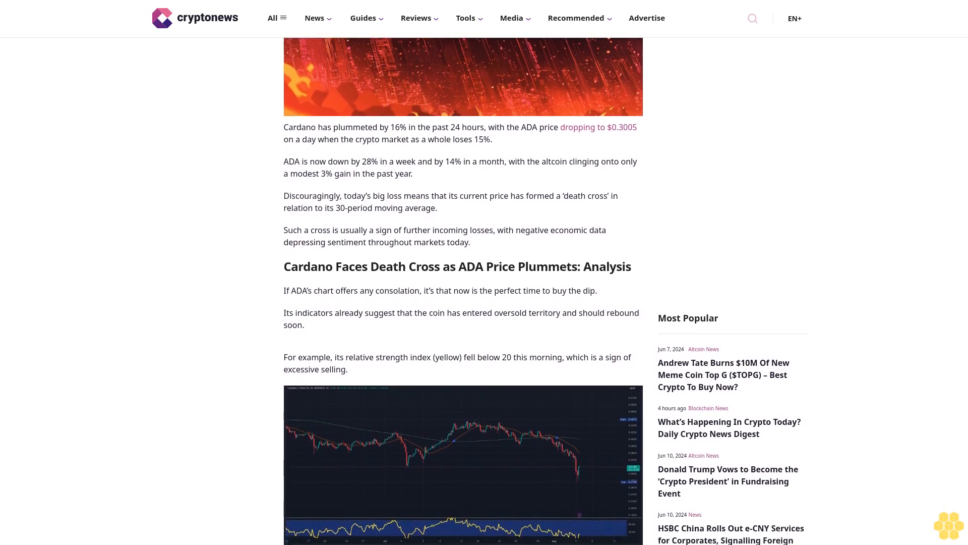
{"action": "scroll", "scroll_direction": "down", "scroll_amount": 3}
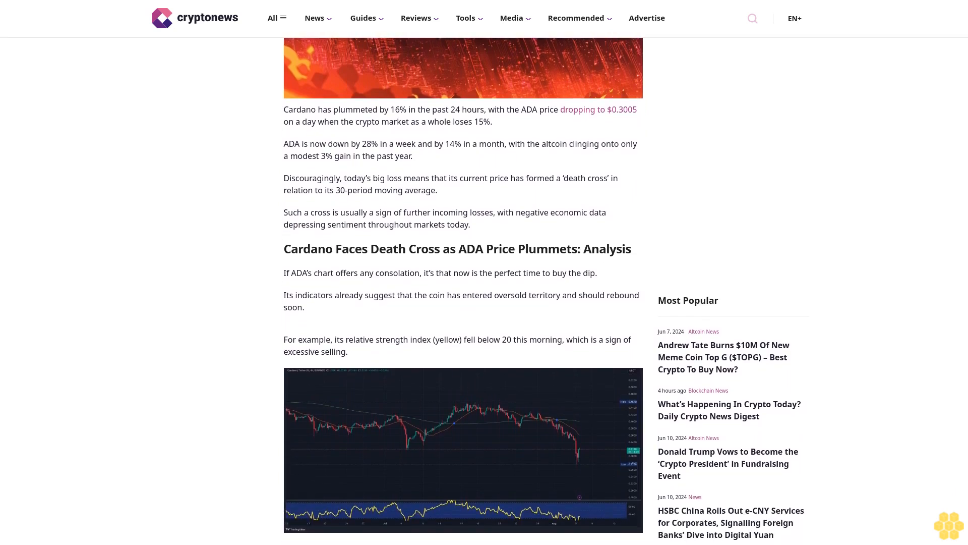
{"action": "scroll", "scroll_direction": "down", "scroll_amount": 3}
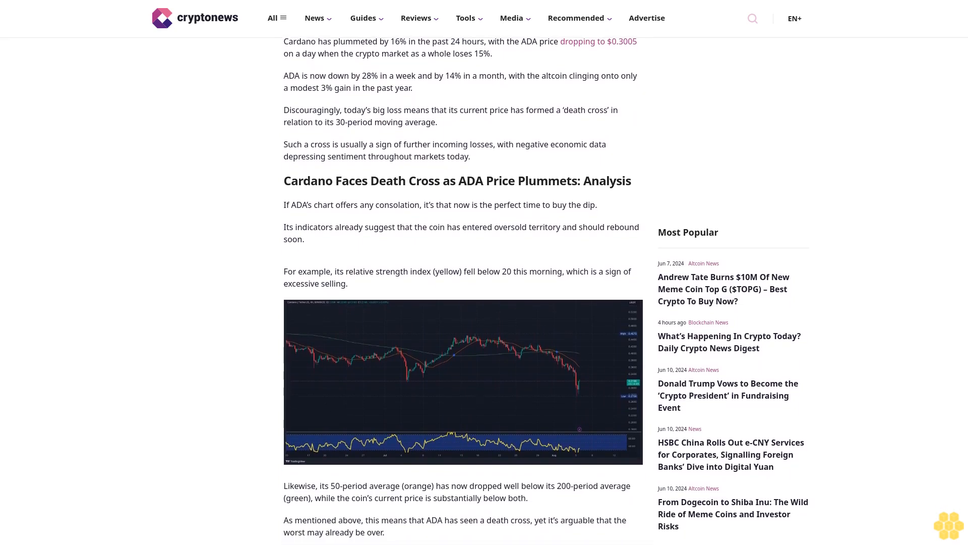
{"action": "scroll", "scroll_direction": "down", "scroll_amount": 3}
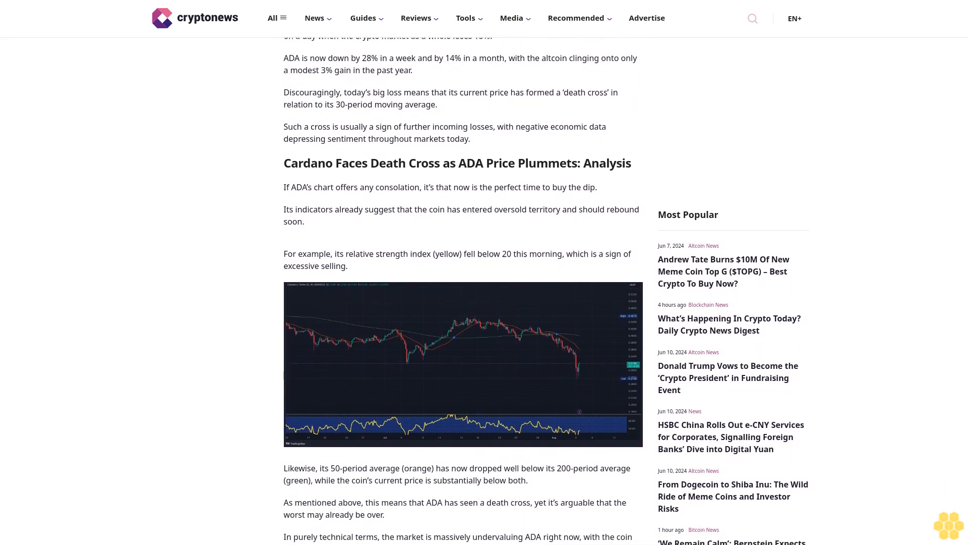
{"action": "scroll", "scroll_direction": "down", "scroll_amount": 3}
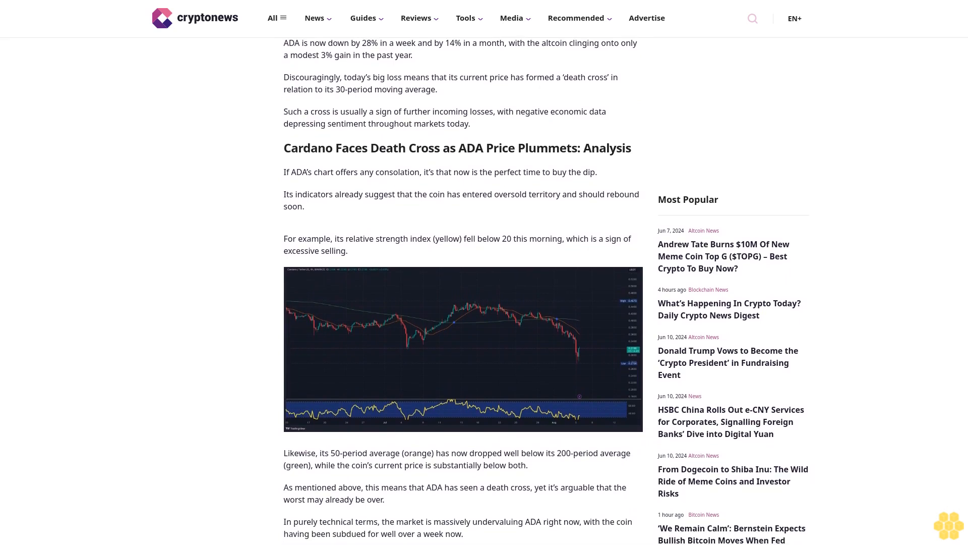
{"action": "scroll", "scroll_direction": "down", "scroll_amount": 3}
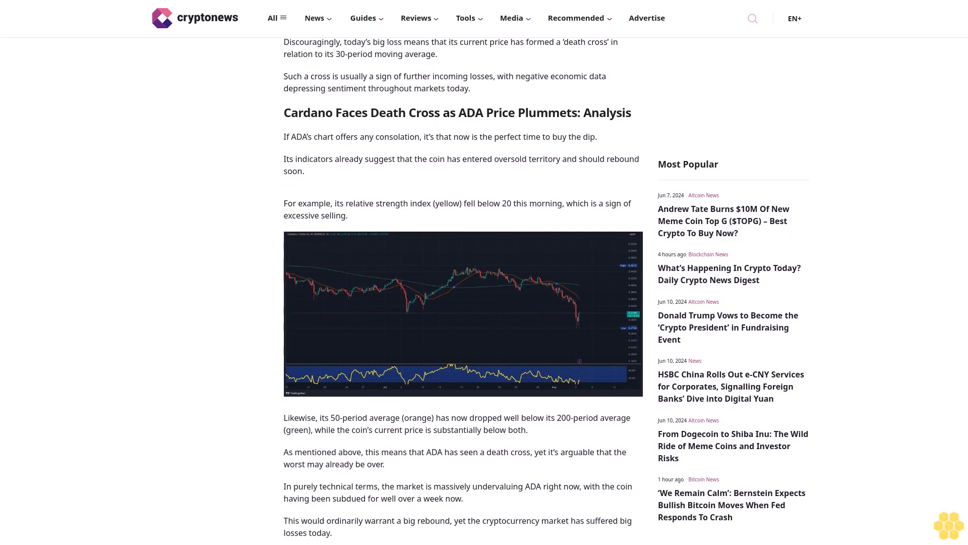
{"action": "scroll", "scroll_direction": "down", "scroll_amount": 3}
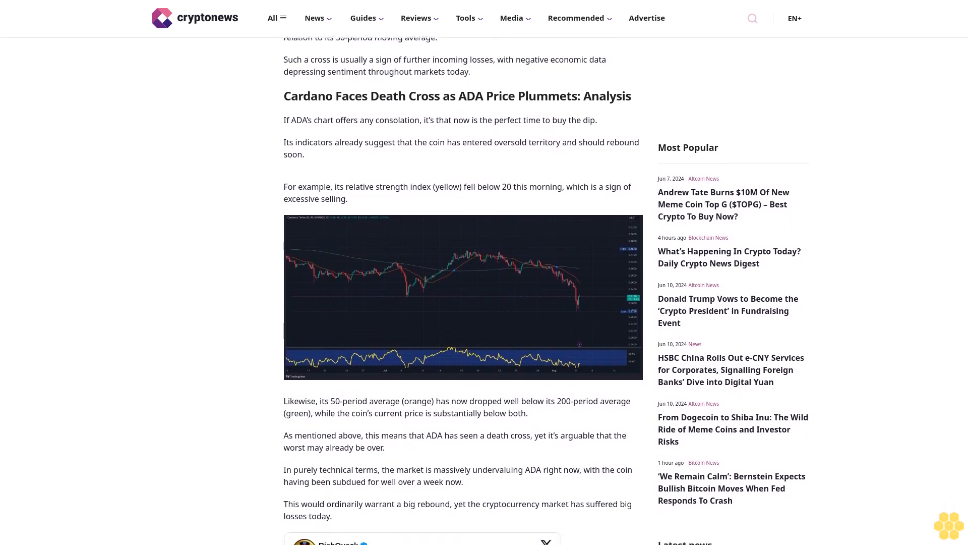
{"action": "scroll", "scroll_direction": "down", "scroll_amount": 3}
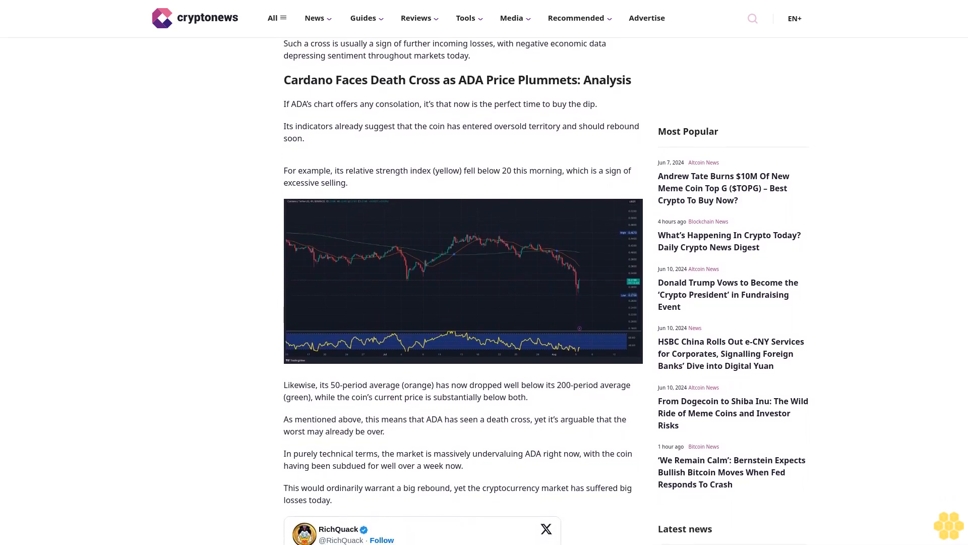
{"action": "scroll", "scroll_direction": "down", "scroll_amount": 3}
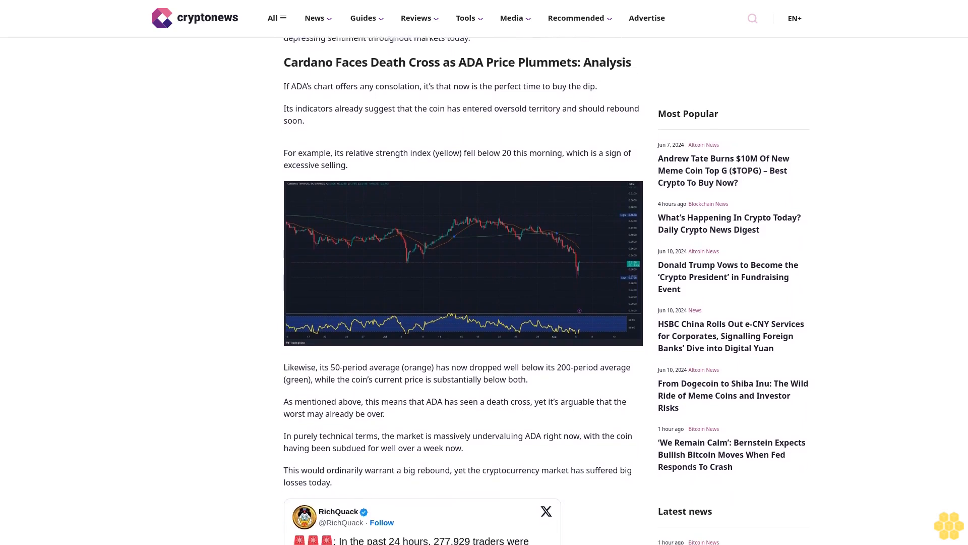
{"action": "scroll", "scroll_direction": "down", "scroll_amount": 3}
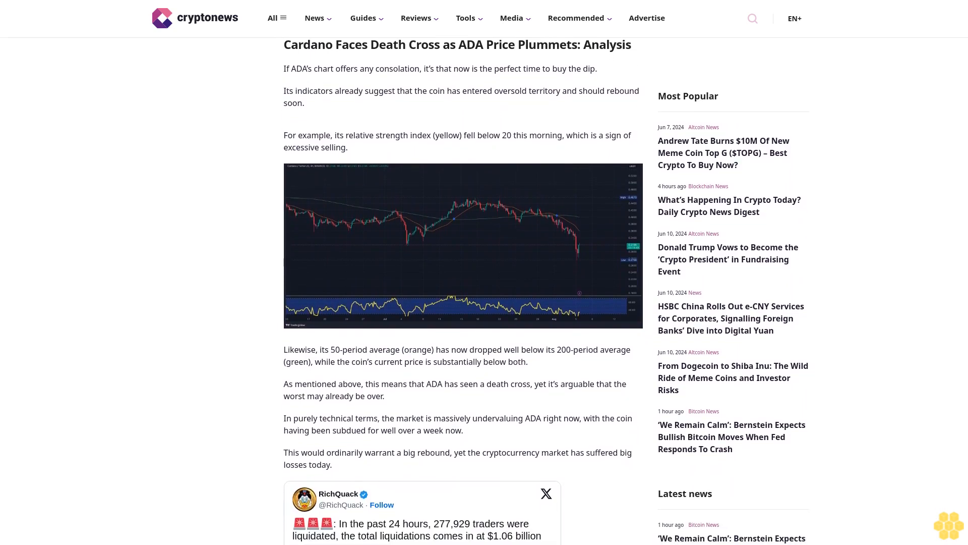
{"action": "scroll", "scroll_direction": "down", "scroll_amount": 3}
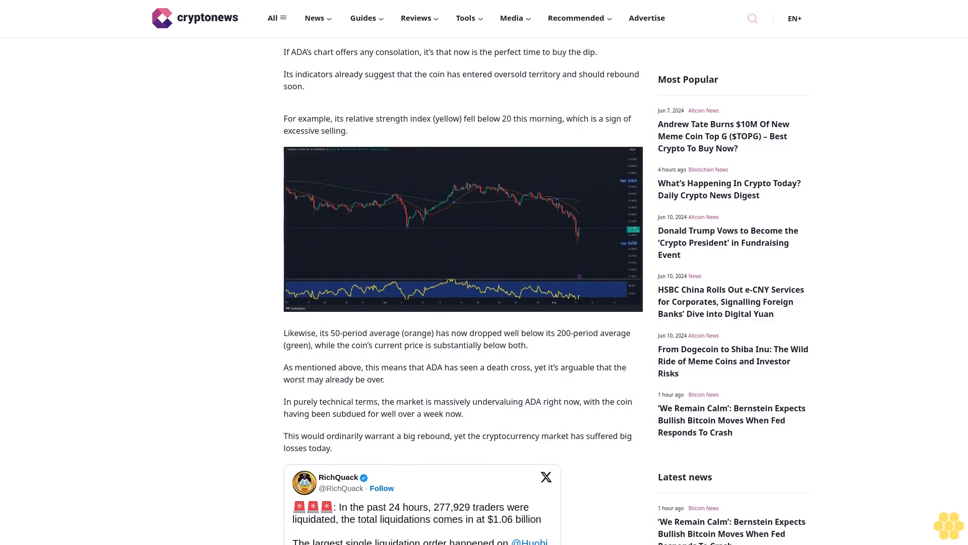
{"action": "scroll", "scroll_direction": "down", "scroll_amount": 3}
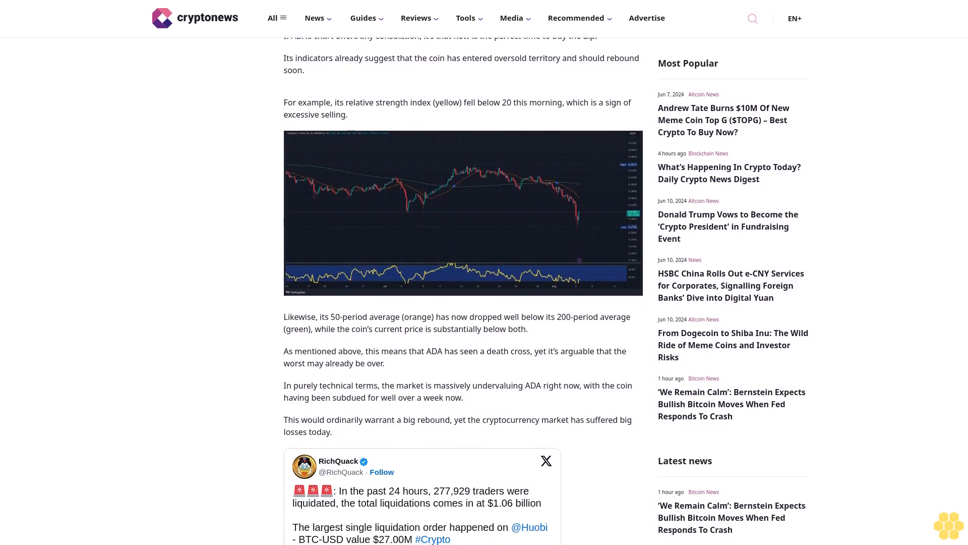
{"action": "scroll", "scroll_direction": "down", "scroll_amount": 3}
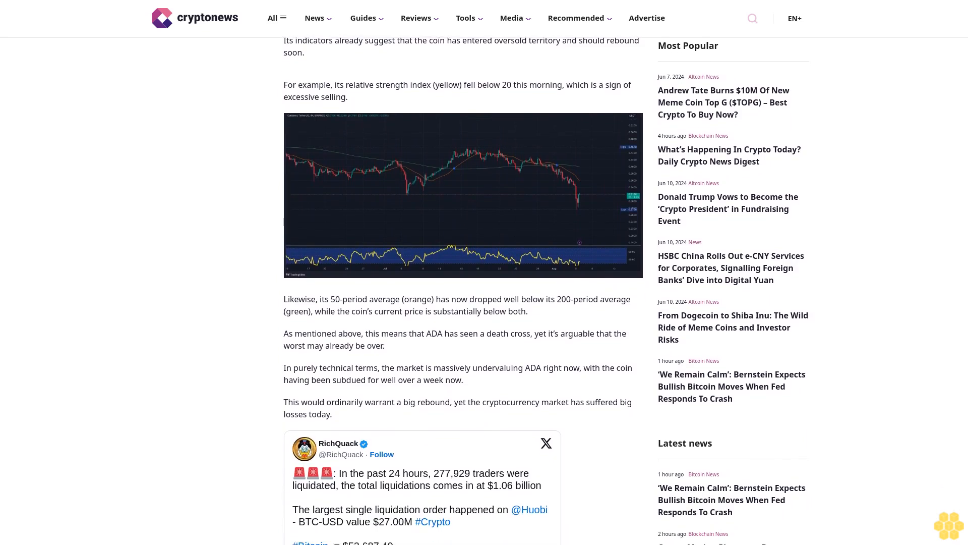
{"action": "scroll", "scroll_direction": "down", "scroll_amount": 3}
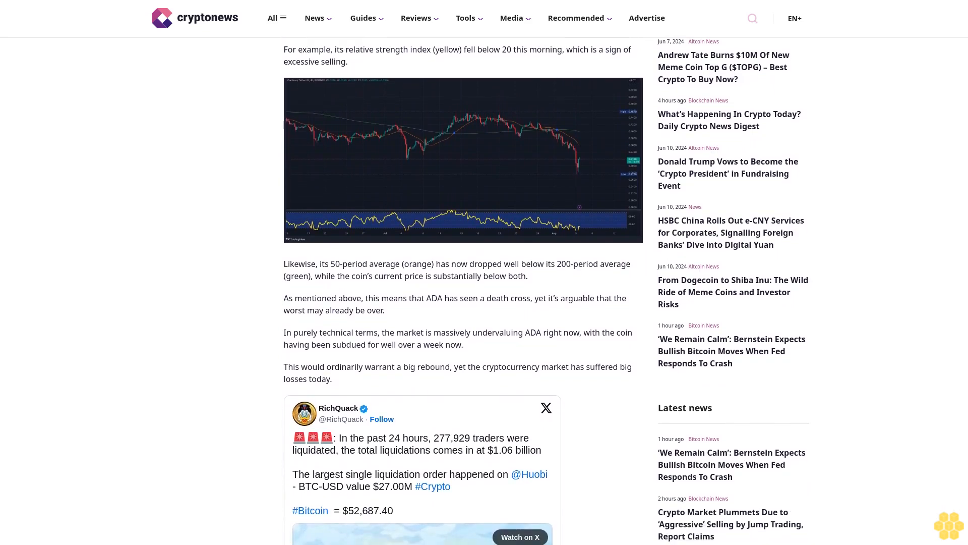
{"action": "scroll", "scroll_direction": "down", "scroll_amount": 3}
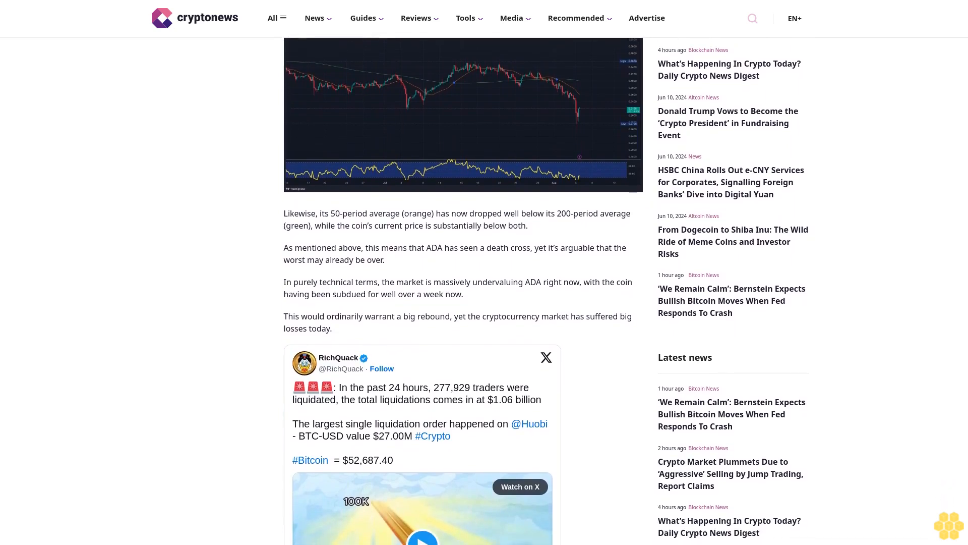
{"action": "scroll", "scroll_direction": "down", "scroll_amount": 3}
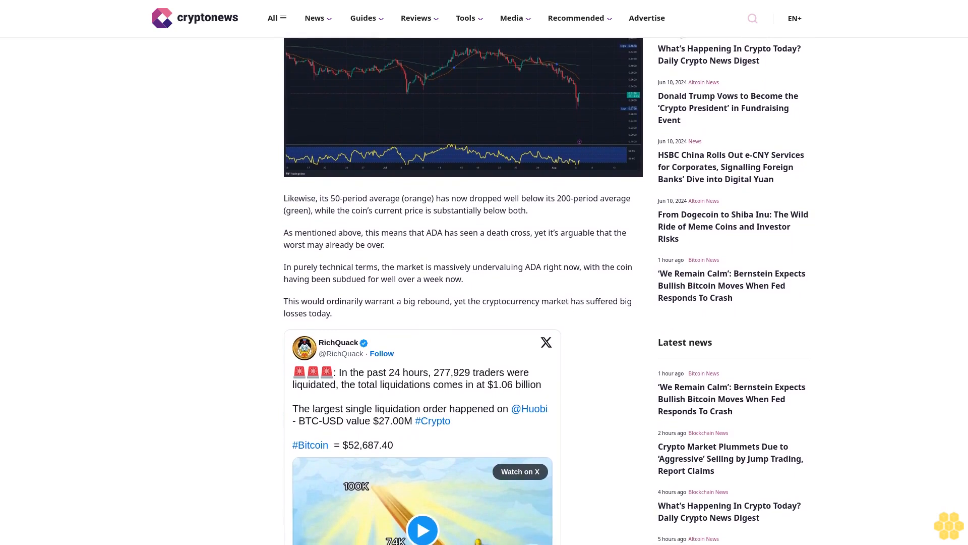
{"action": "scroll", "scroll_direction": "down", "scroll_amount": 3}
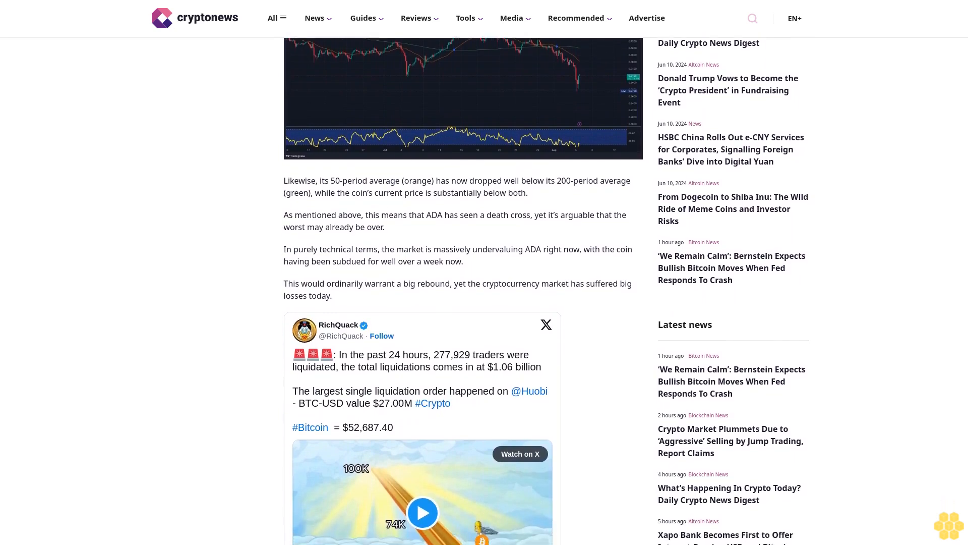
{"action": "scroll", "scroll_direction": "down", "scroll_amount": 3}
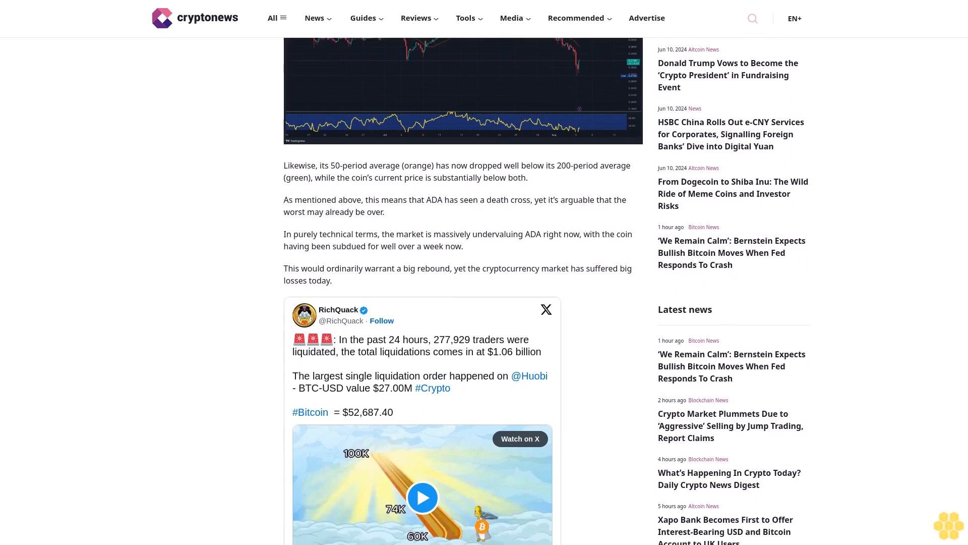
{"action": "scroll", "scroll_direction": "down", "scroll_amount": 3}
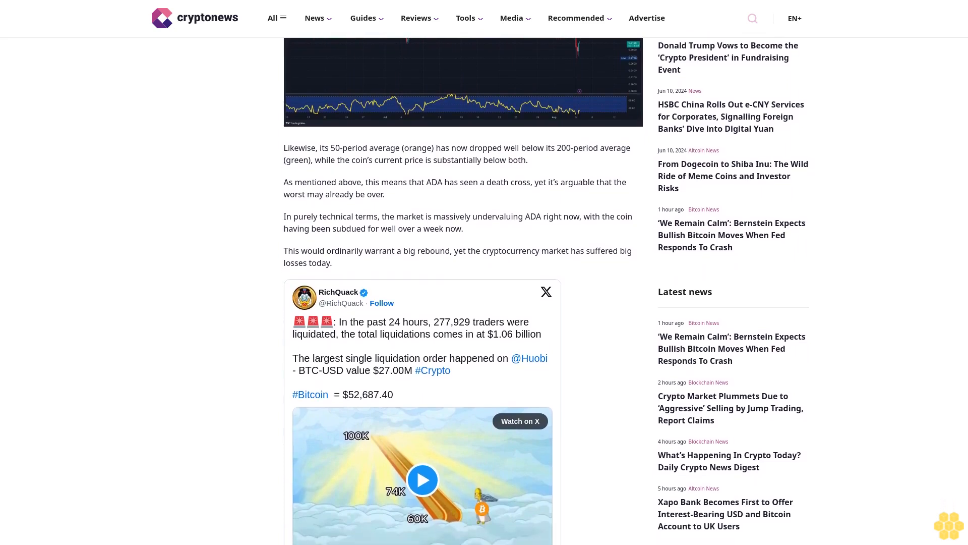
{"action": "scroll", "scroll_direction": "down", "scroll_amount": 3}
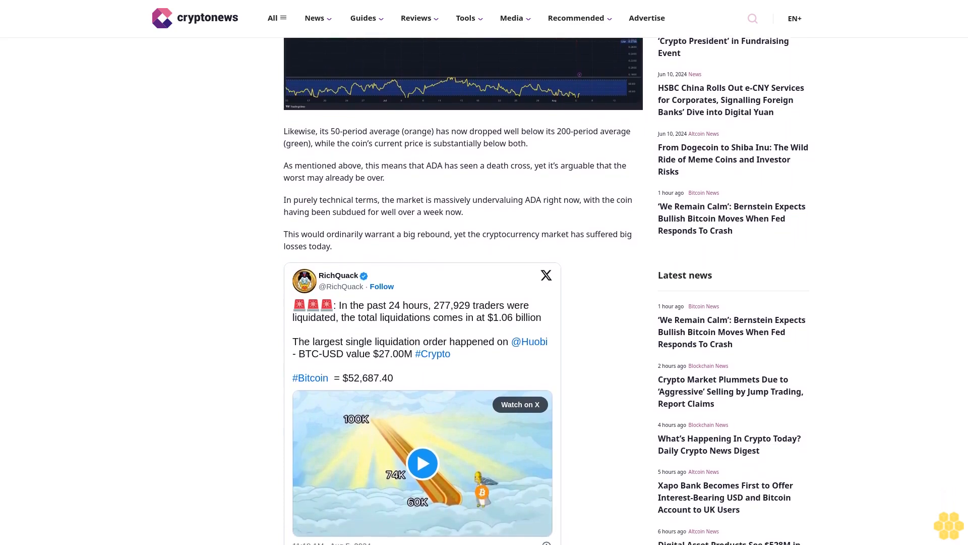
{"action": "scroll", "scroll_direction": "down", "scroll_amount": 3}
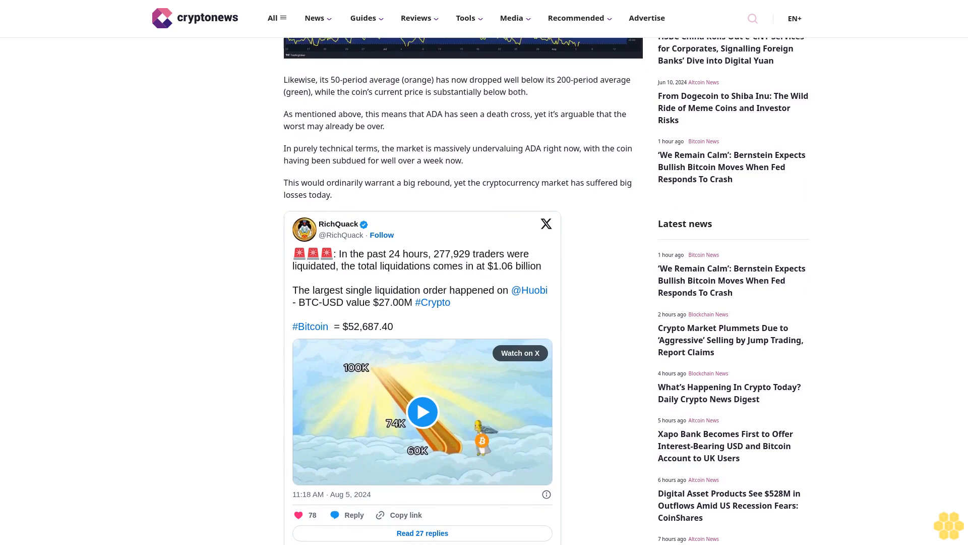
{"action": "scroll", "scroll_direction": "down", "scroll_amount": 3}
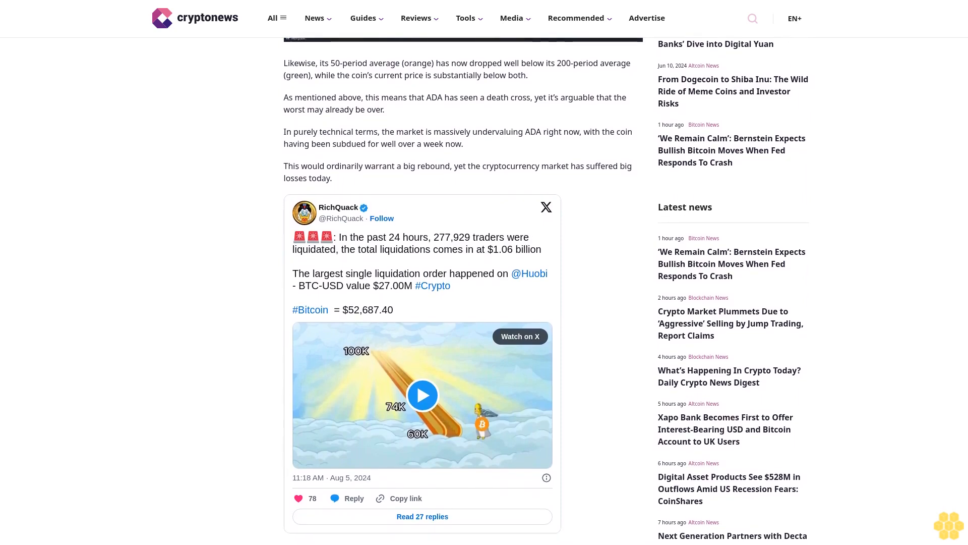
{"action": "scroll", "scroll_direction": "down", "scroll_amount": 3}
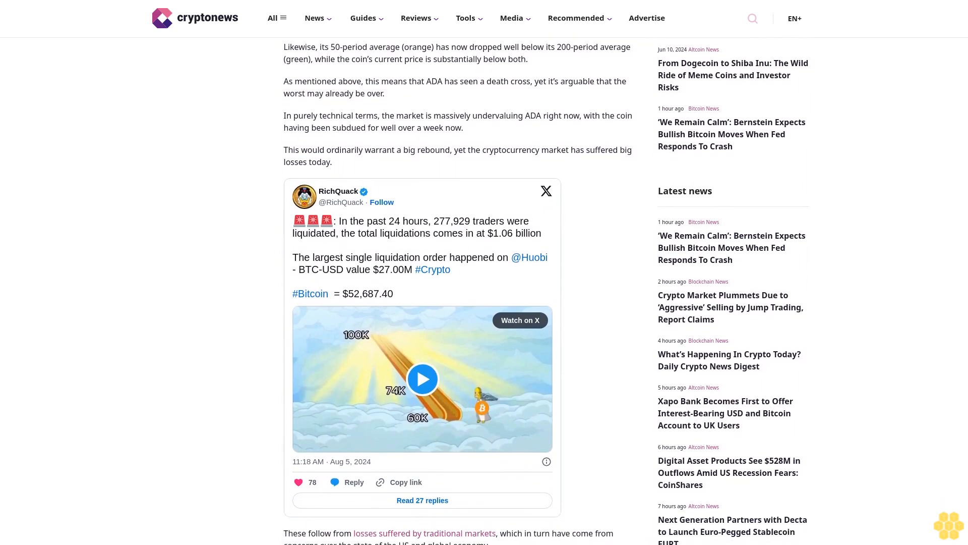
{"action": "scroll", "scroll_direction": "down", "scroll_amount": 3}
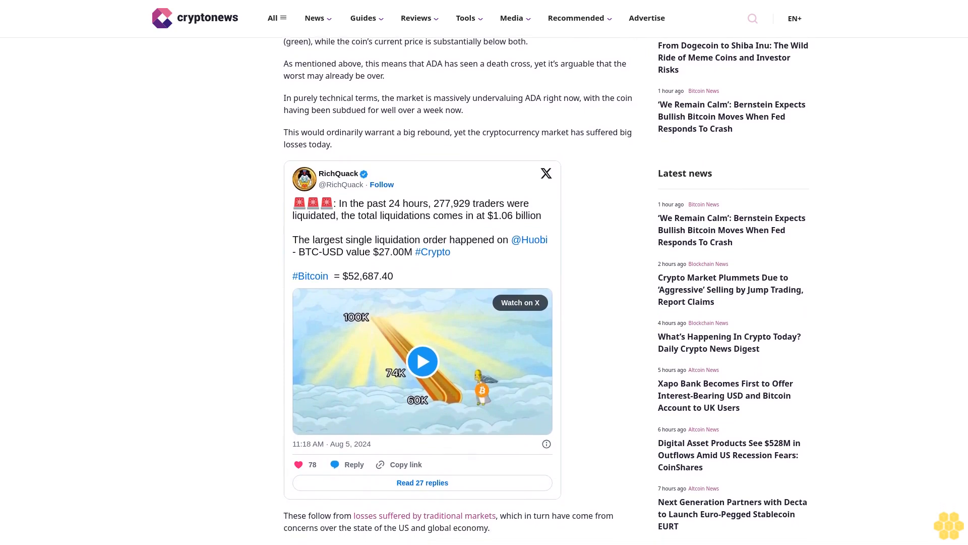
{"action": "scroll", "scroll_direction": "down", "scroll_amount": 3}
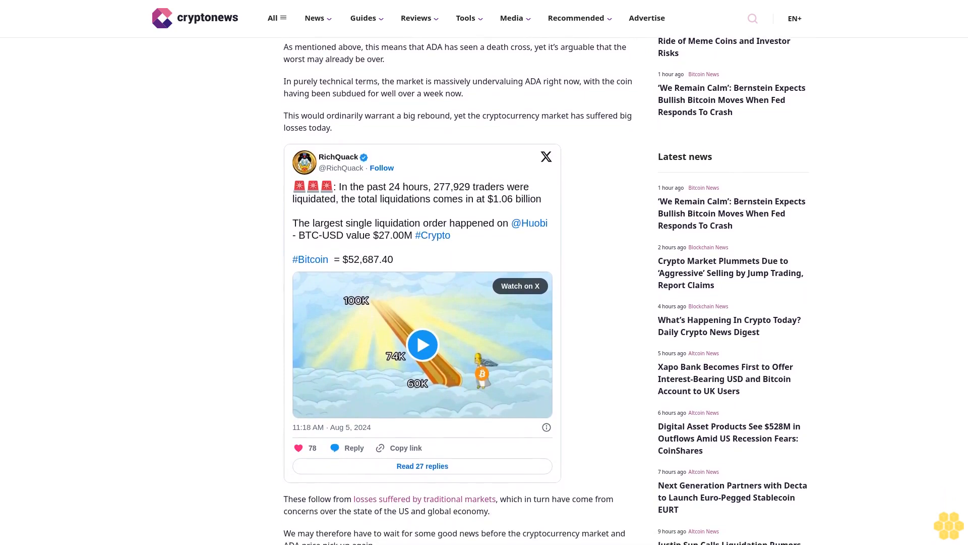
{"action": "scroll", "scroll_direction": "down", "scroll_amount": 3}
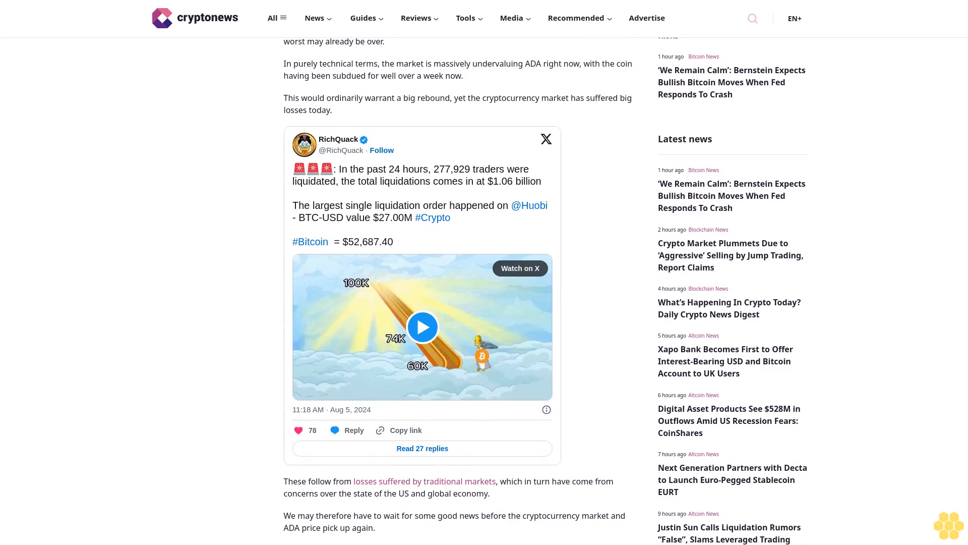
{"action": "scroll", "scroll_direction": "down", "scroll_amount": 3}
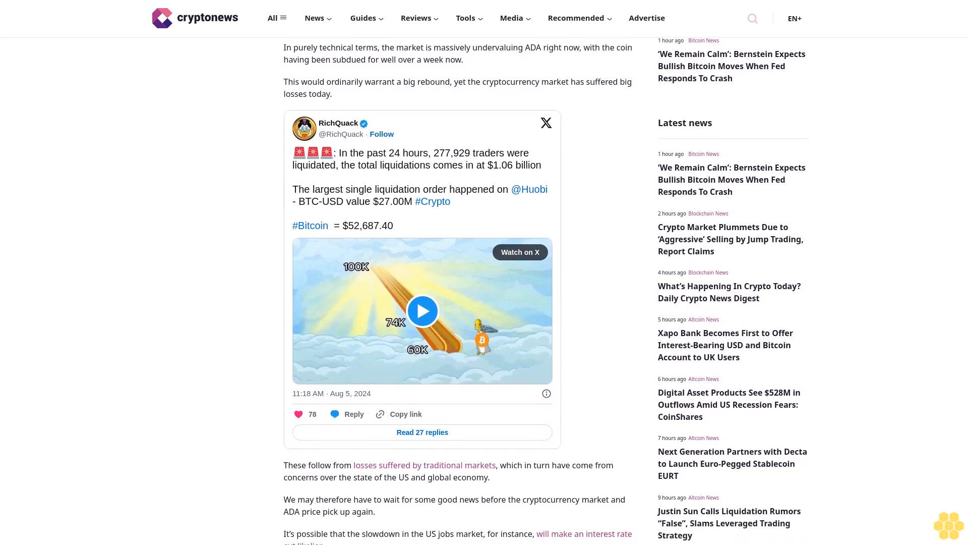
{"action": "scroll", "scroll_direction": "down", "scroll_amount": 3}
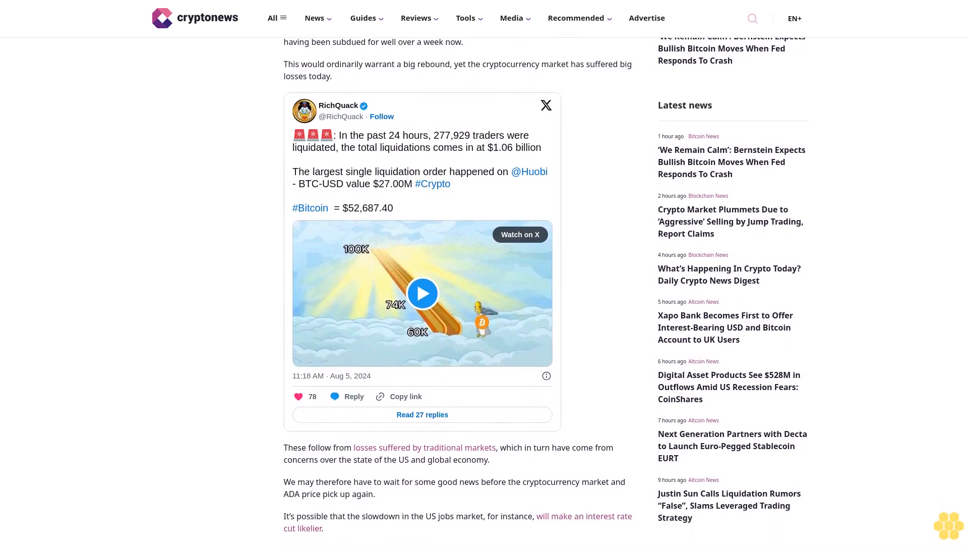
{"action": "scroll", "scroll_direction": "down", "scroll_amount": 3}
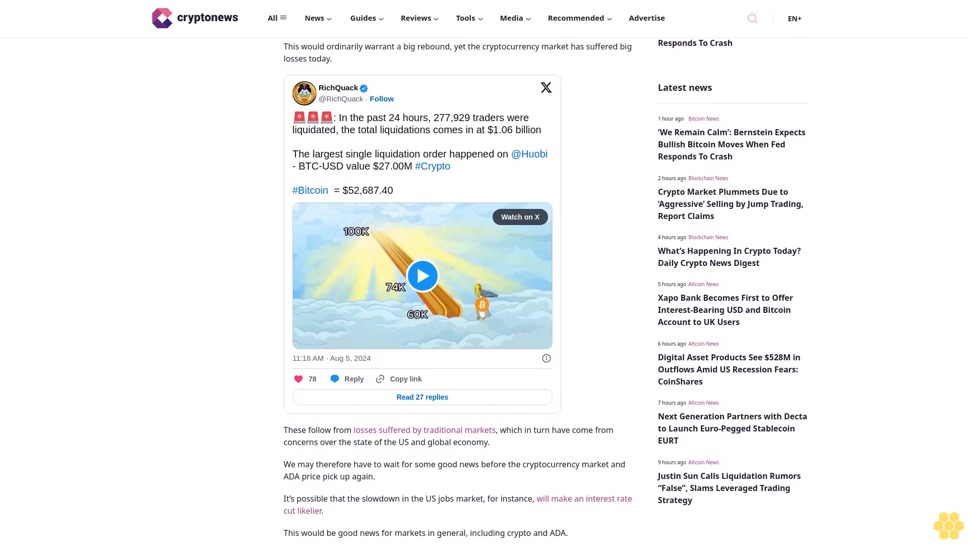
{"action": "scroll", "scroll_direction": "down", "scroll_amount": 3}
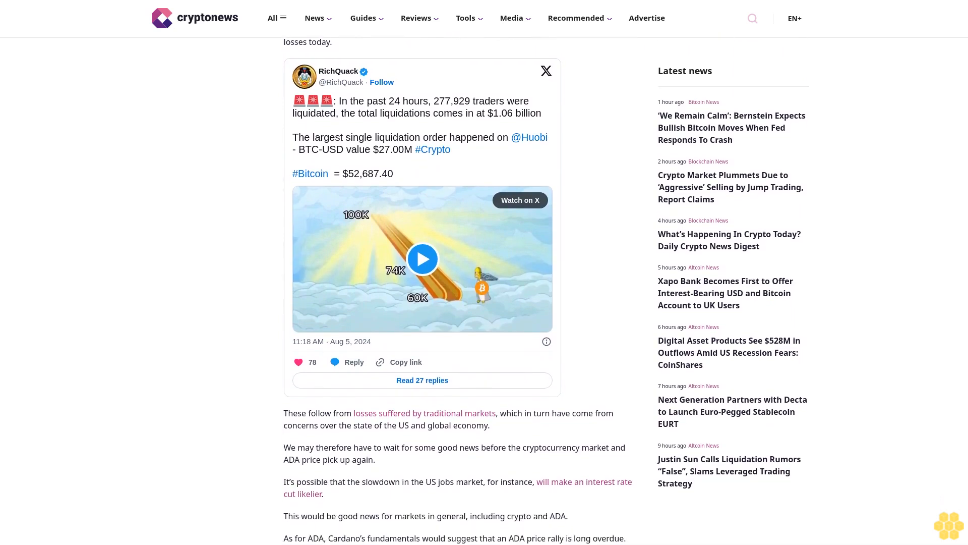
{"action": "scroll", "scroll_direction": "down", "scroll_amount": 3}
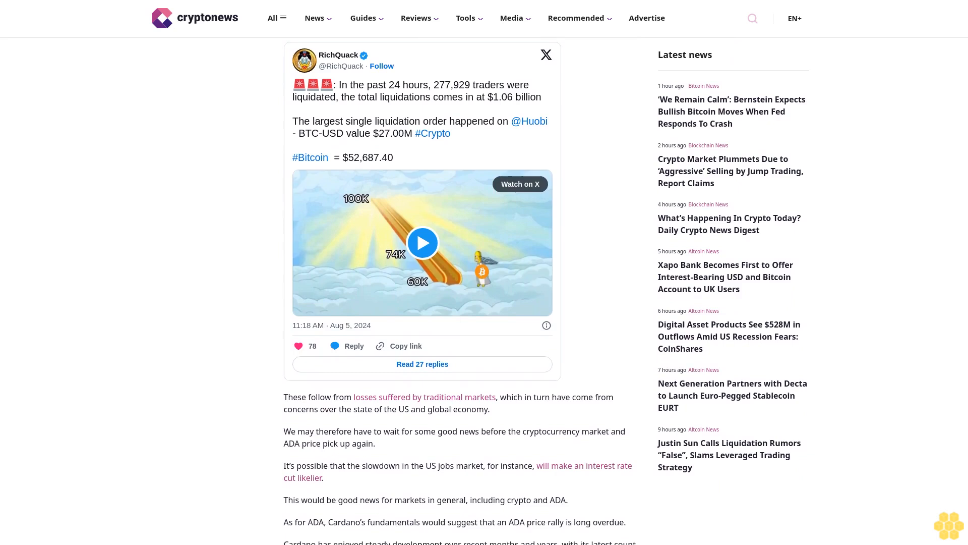
{"action": "scroll", "scroll_direction": "down", "scroll_amount": 3}
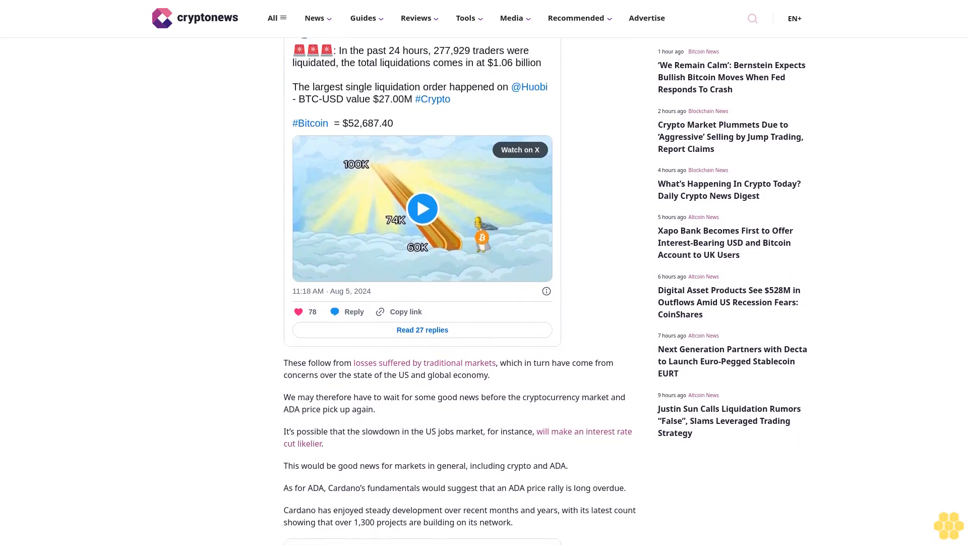
{"action": "scroll", "scroll_direction": "down", "scroll_amount": 3}
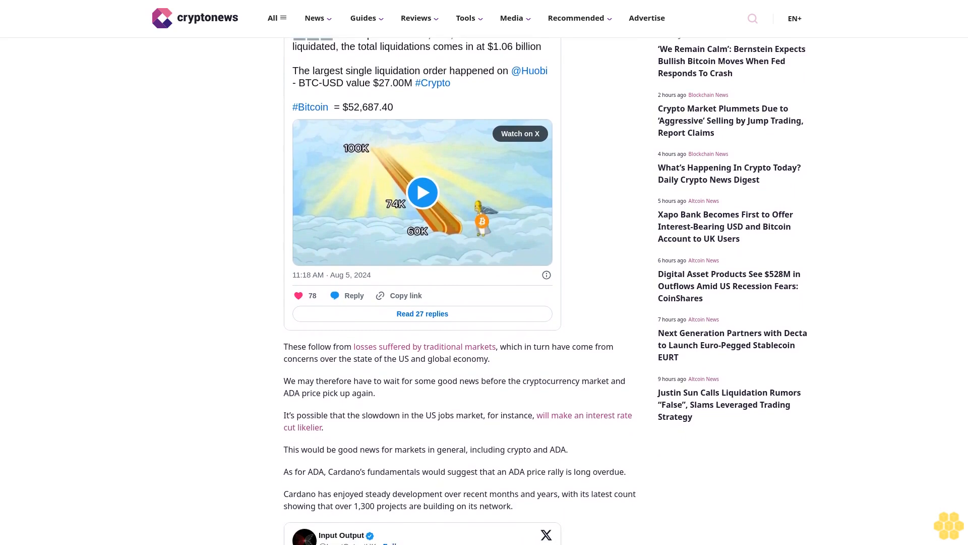
{"action": "scroll", "scroll_direction": "down", "scroll_amount": 3}
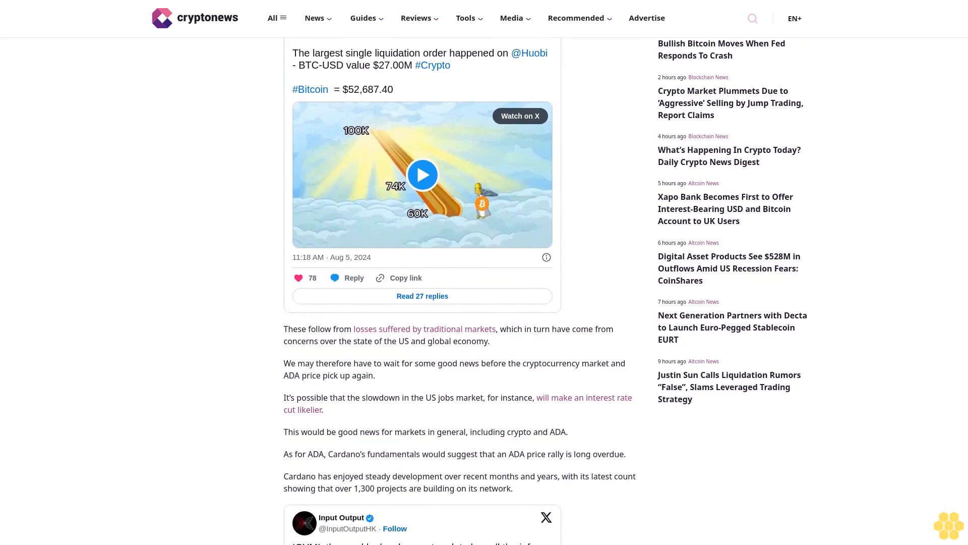
{"action": "scroll", "scroll_direction": "down", "scroll_amount": 3}
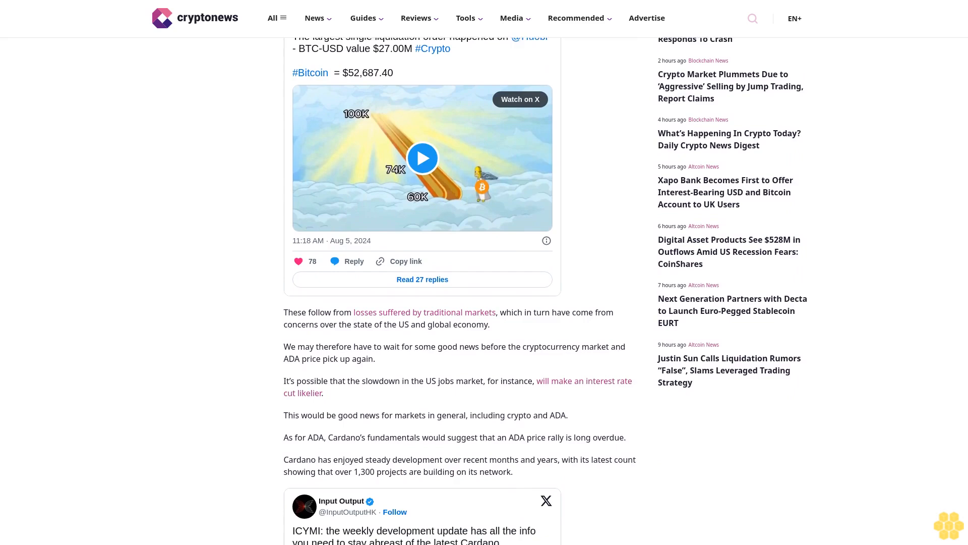
{"action": "scroll", "scroll_direction": "down", "scroll_amount": 3}
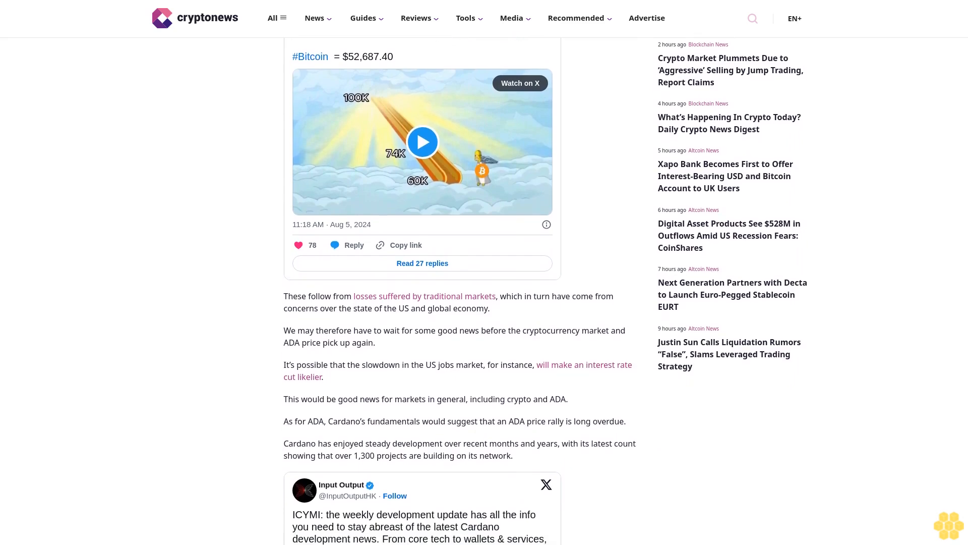
{"action": "scroll", "scroll_direction": "down", "scroll_amount": 3}
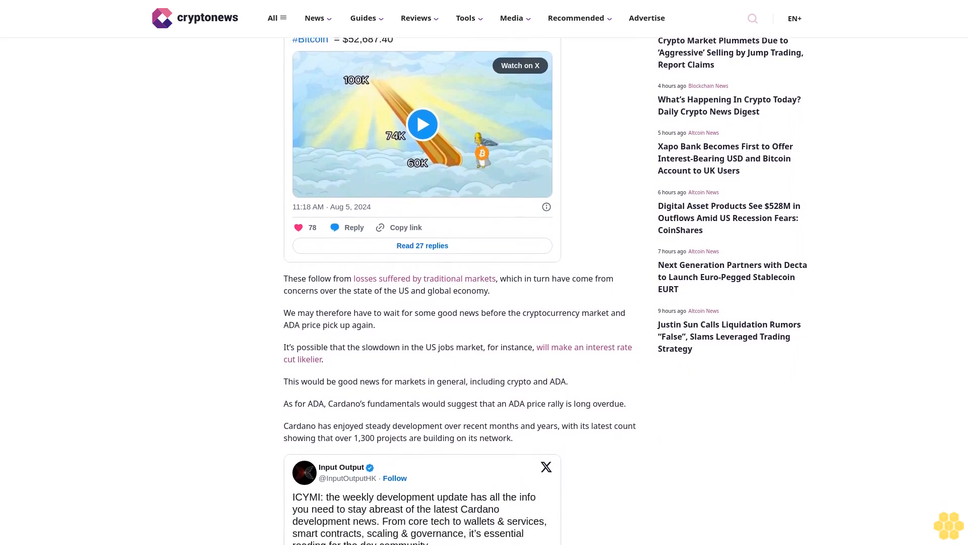
{"action": "scroll", "scroll_direction": "down", "scroll_amount": 3}
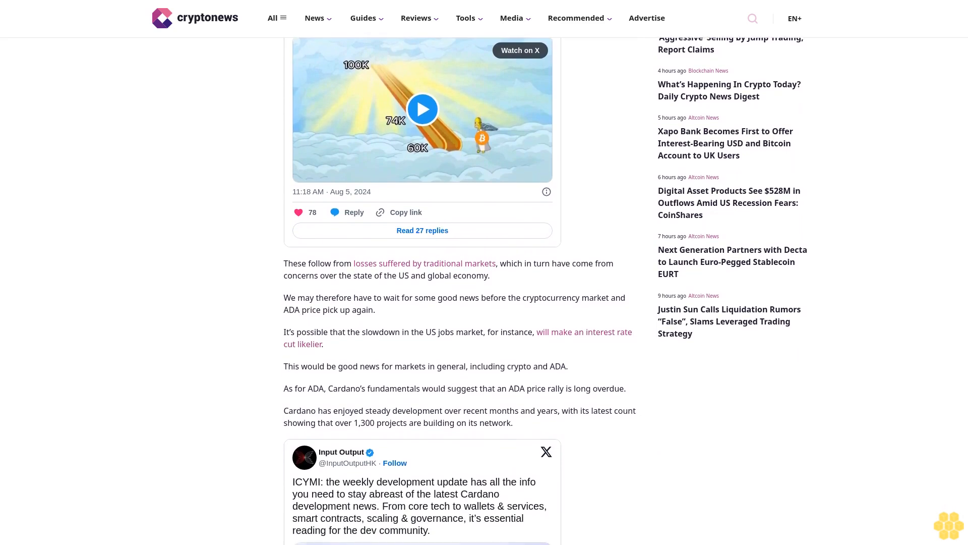
{"action": "scroll", "scroll_direction": "down", "scroll_amount": 3}
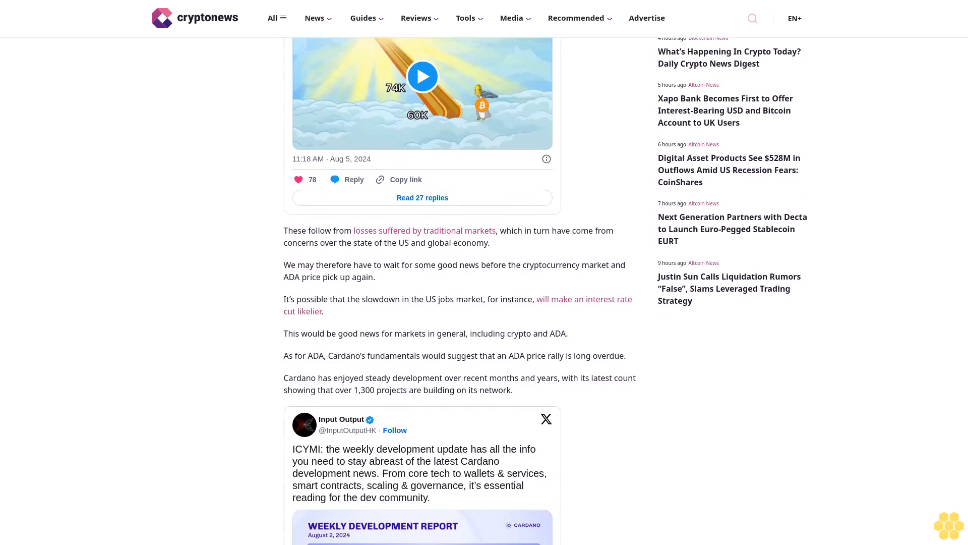
{"action": "scroll", "scroll_direction": "down", "scroll_amount": 3}
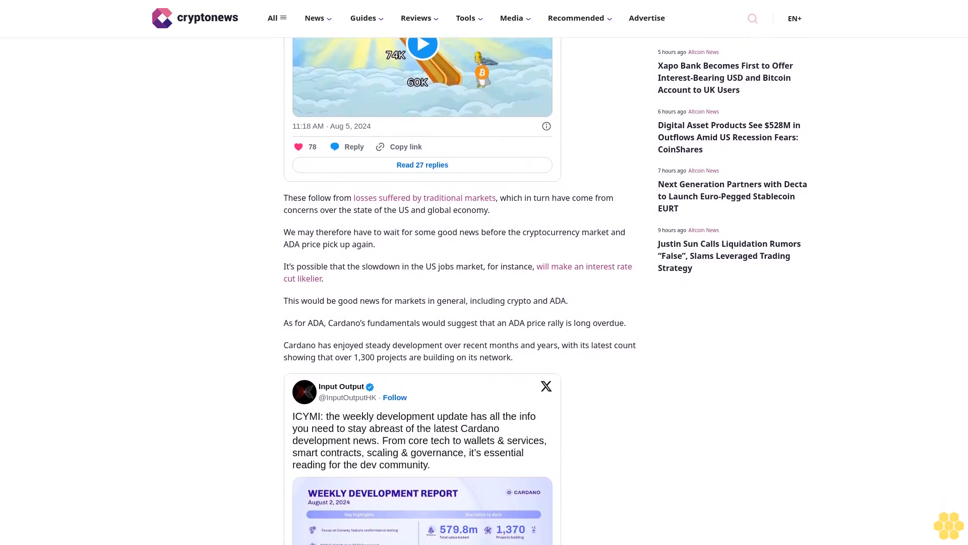
{"action": "scroll", "scroll_direction": "down", "scroll_amount": 3}
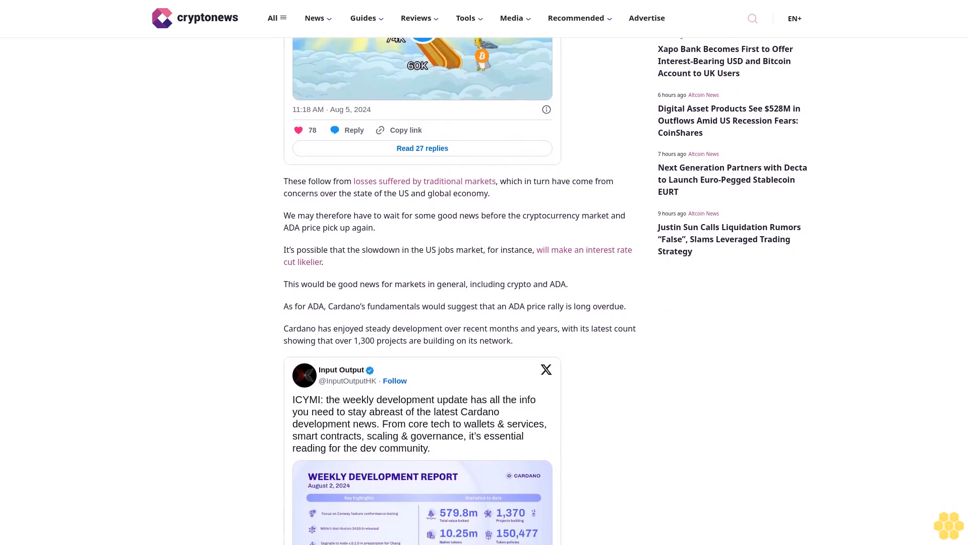
{"action": "scroll", "scroll_direction": "down", "scroll_amount": 3}
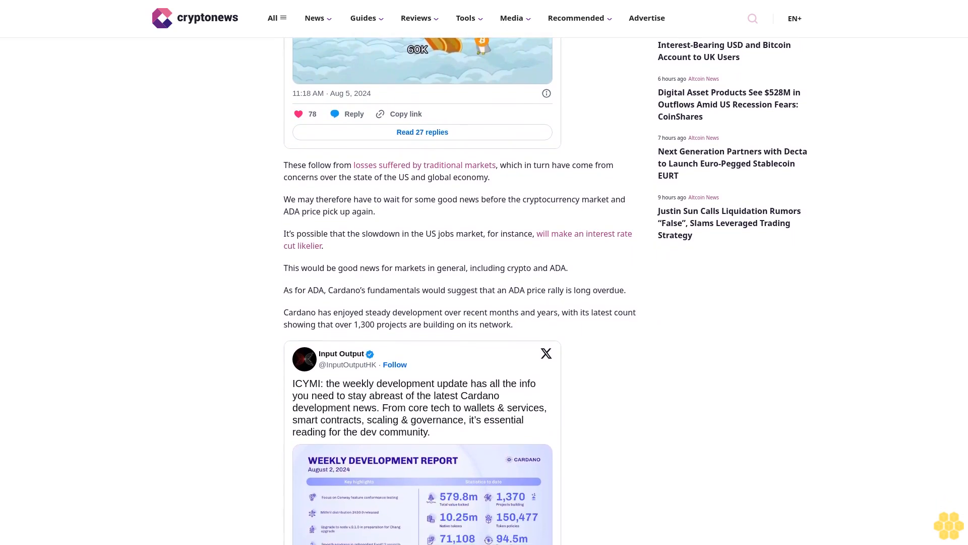
{"action": "scroll", "scroll_direction": "down", "scroll_amount": 3}
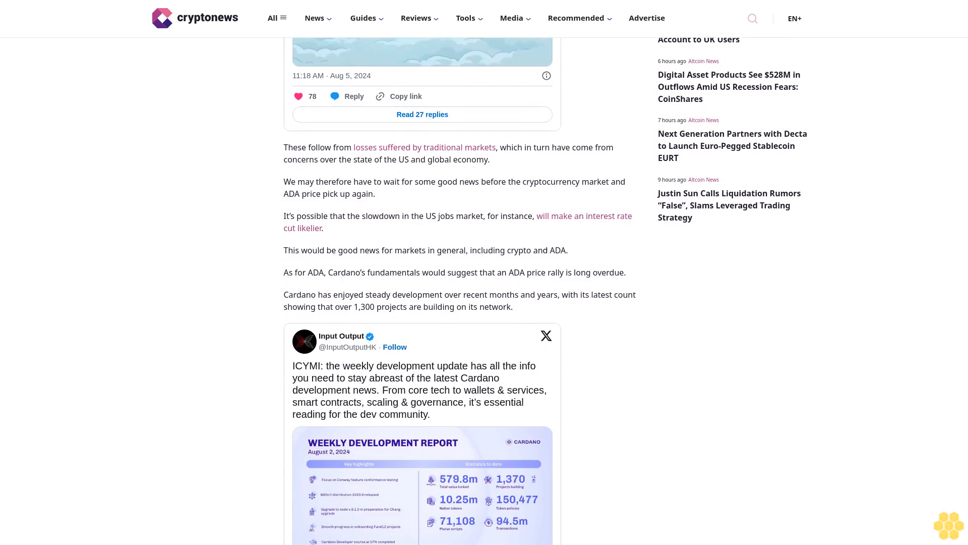
{"action": "scroll", "scroll_direction": "down", "scroll_amount": 3}
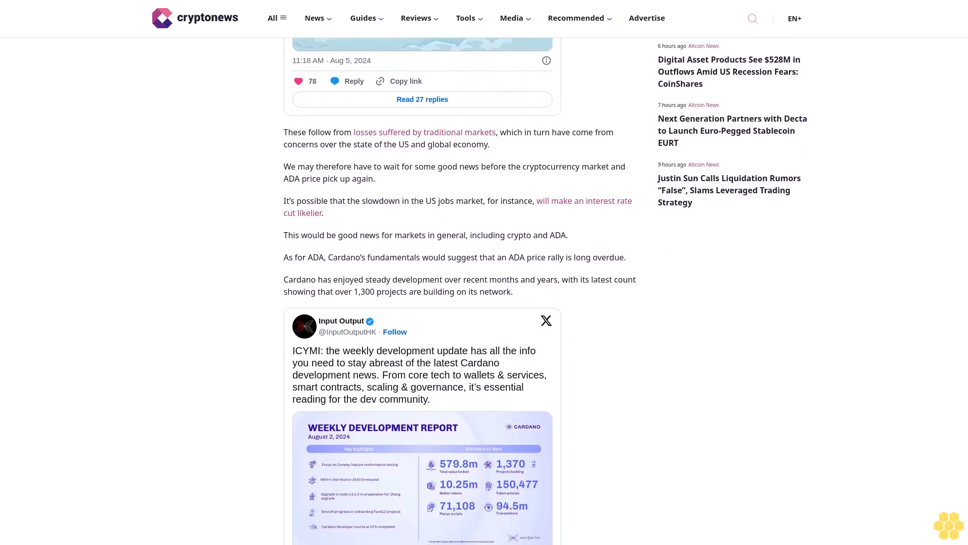
{"action": "scroll", "scroll_direction": "down", "scroll_amount": 3}
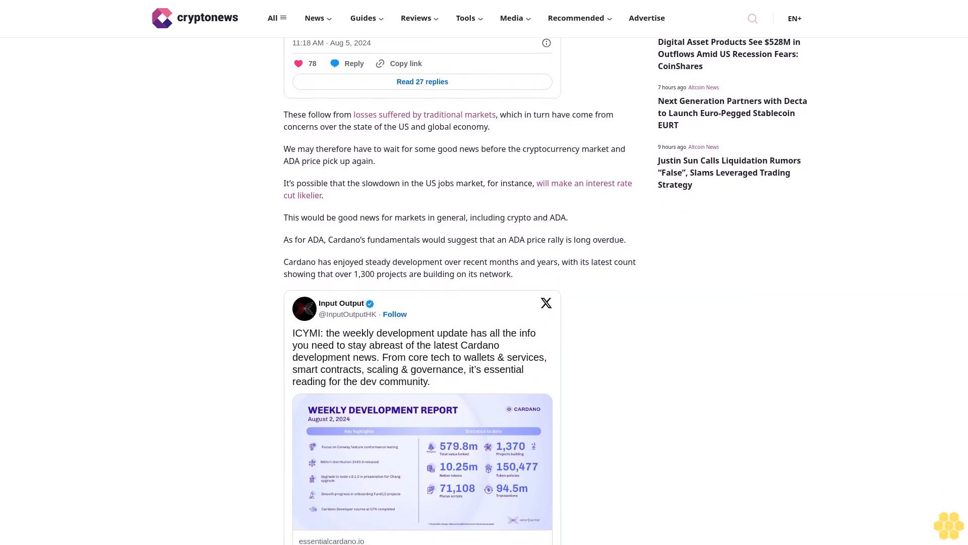
{"action": "scroll", "scroll_direction": "down", "scroll_amount": 3}
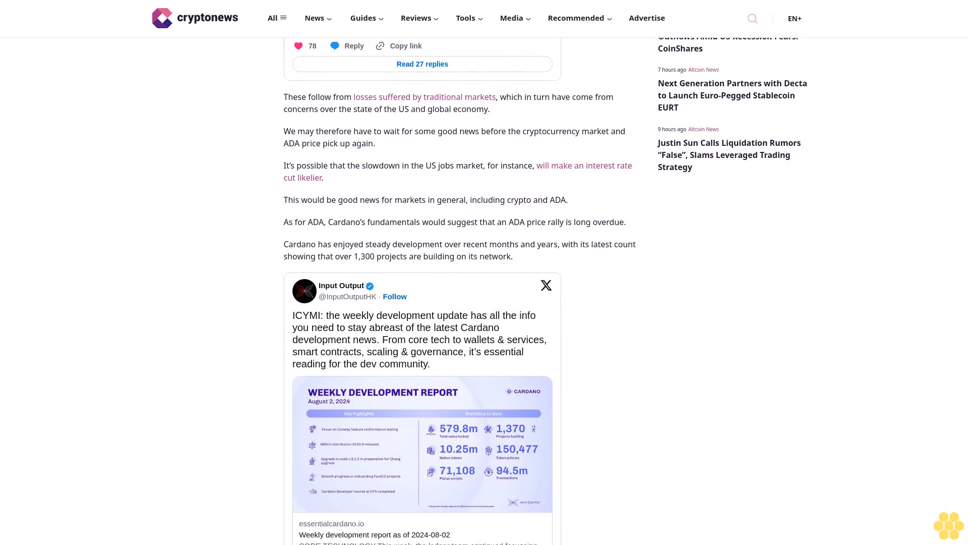
{"action": "scroll", "scroll_direction": "down", "scroll_amount": 3}
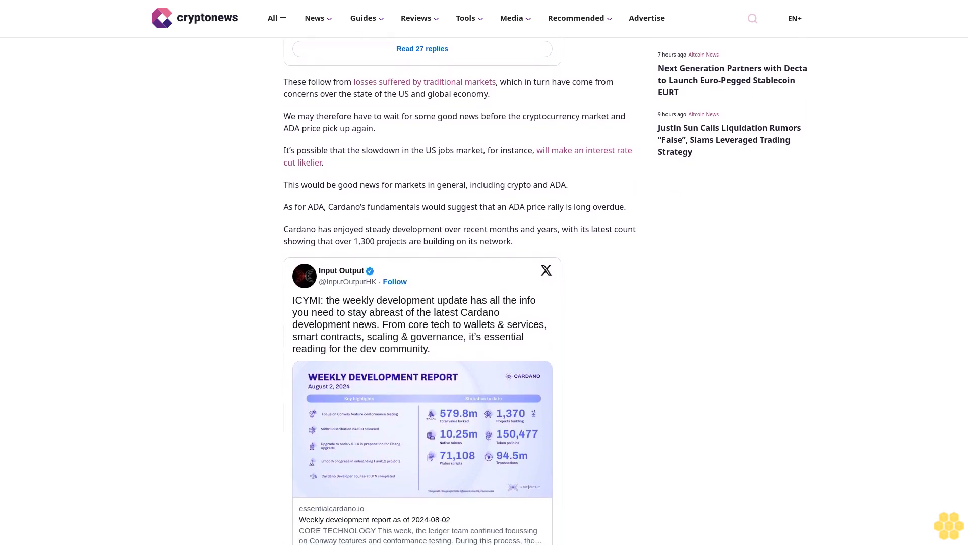
{"action": "scroll", "scroll_direction": "down", "scroll_amount": 3}
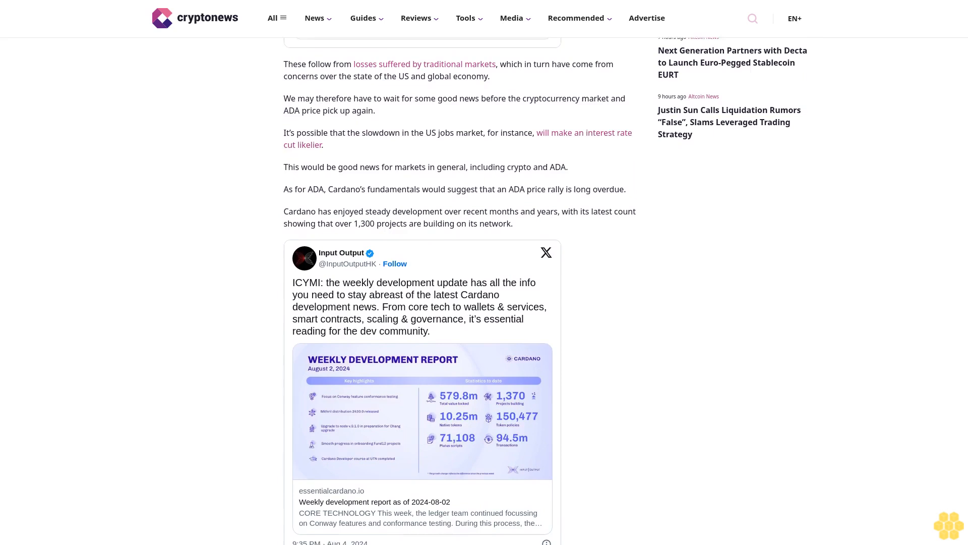
{"action": "scroll", "scroll_direction": "down", "scroll_amount": 3}
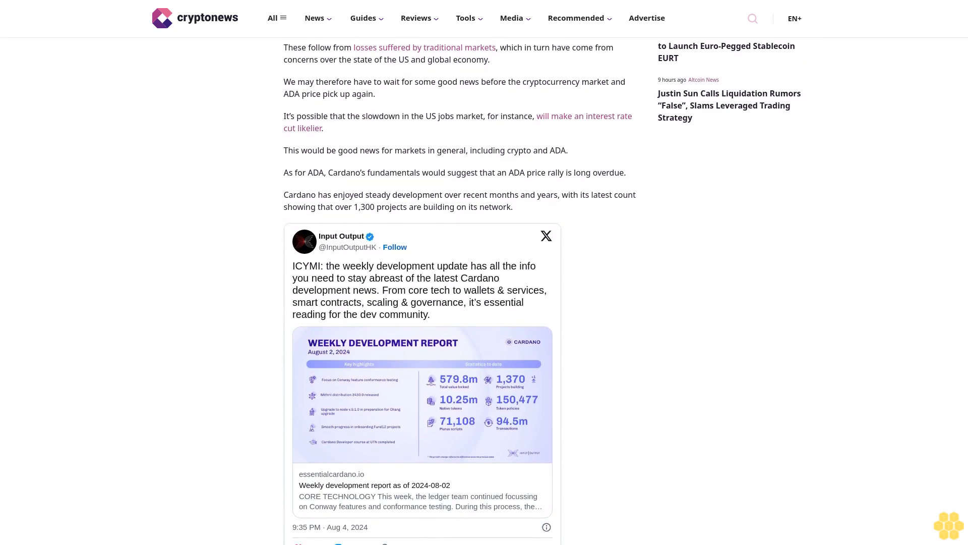
{"action": "scroll", "scroll_direction": "down", "scroll_amount": 3}
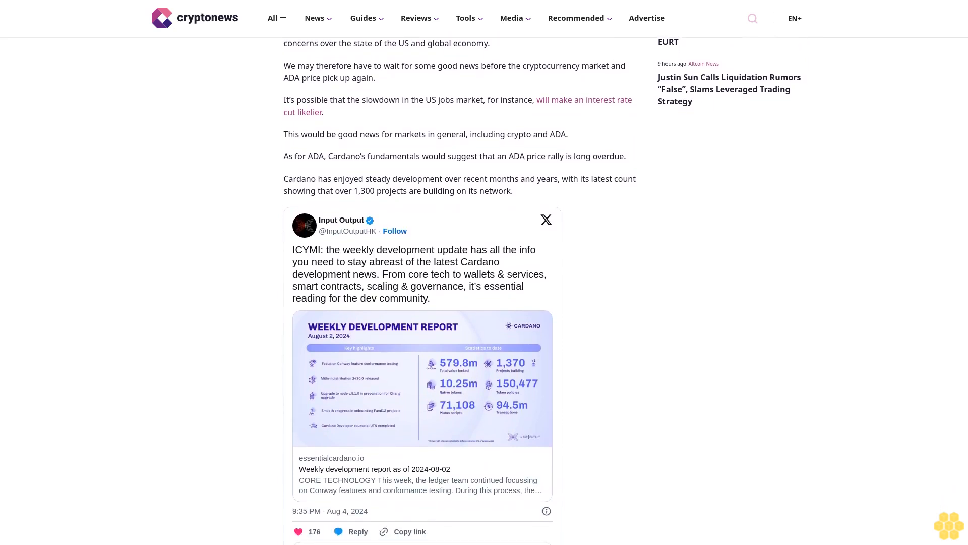
{"action": "scroll", "scroll_direction": "down", "scroll_amount": 3}
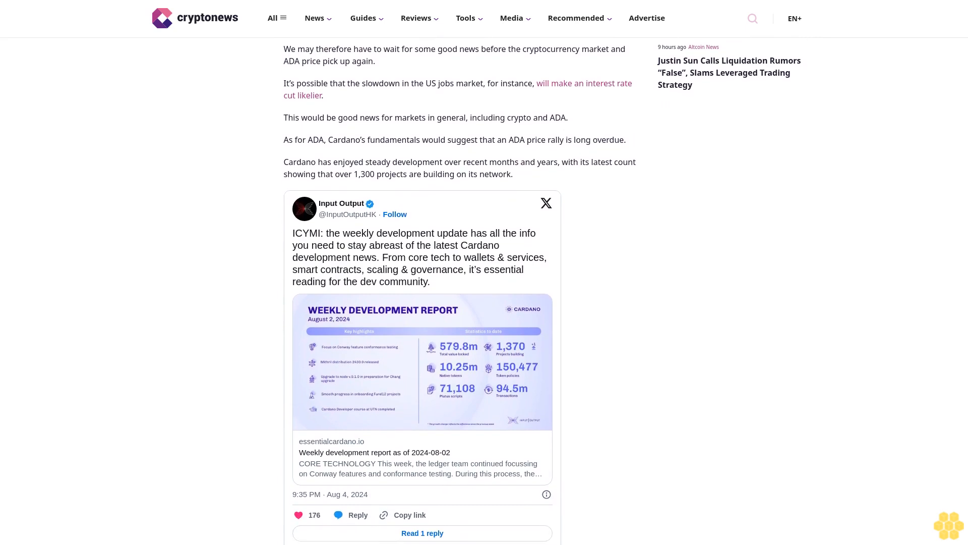
{"action": "scroll", "scroll_direction": "down", "scroll_amount": 3}
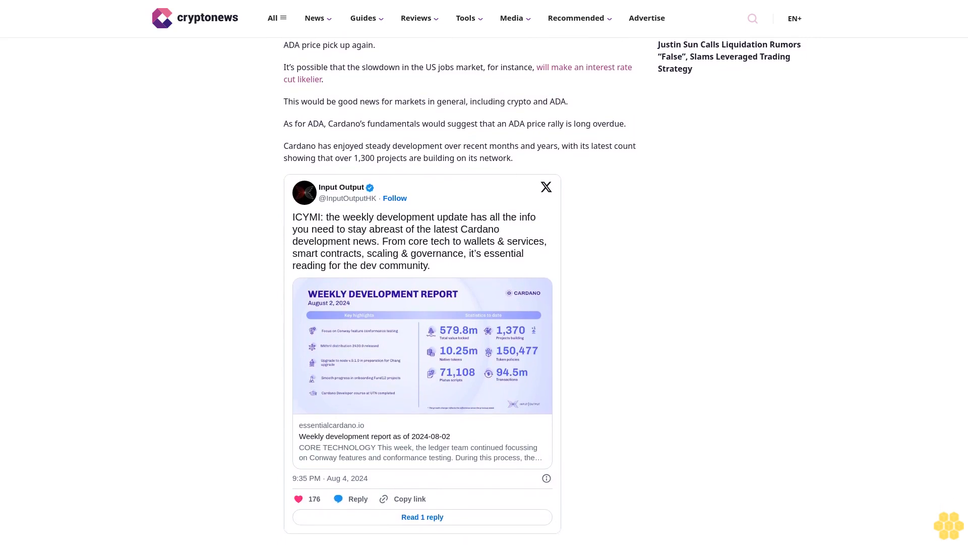
{"action": "scroll", "scroll_direction": "down", "scroll_amount": 3}
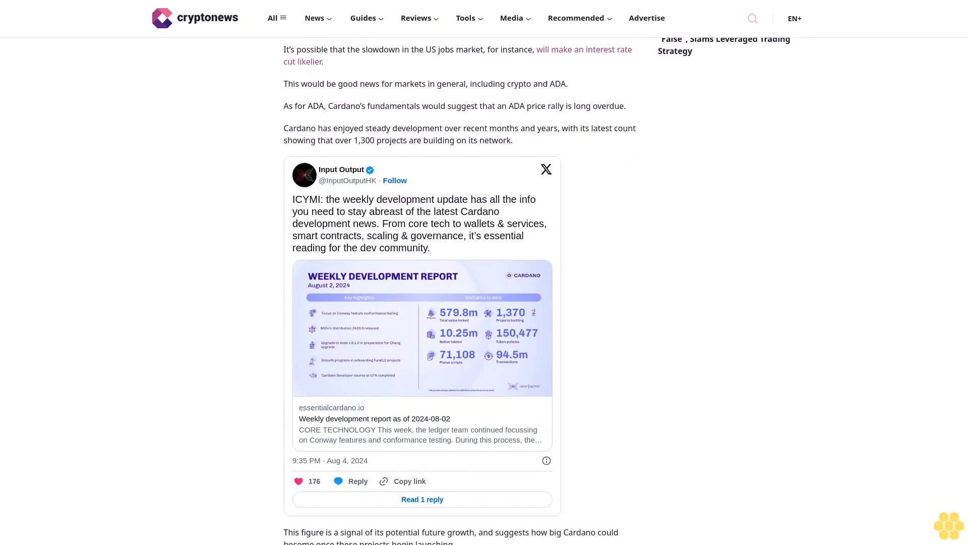
{"action": "scroll", "scroll_direction": "down", "scroll_amount": 3}
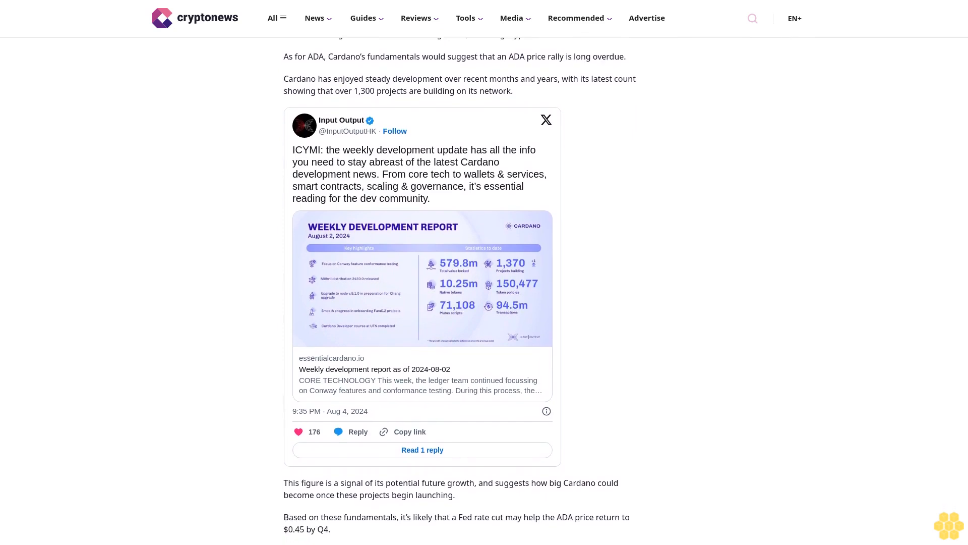
{"action": "scroll", "scroll_direction": "down", "scroll_amount": 3}
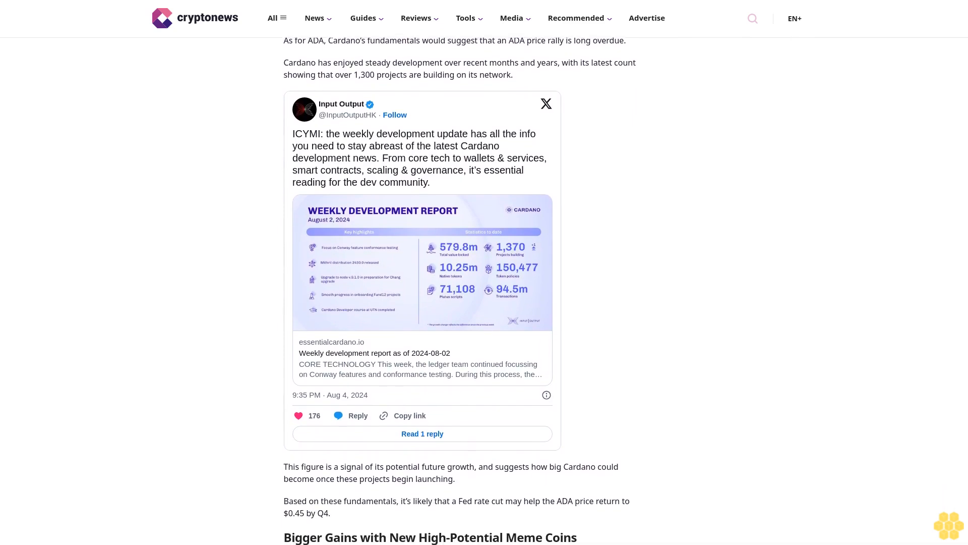
{"action": "scroll", "scroll_direction": "down", "scroll_amount": 3}
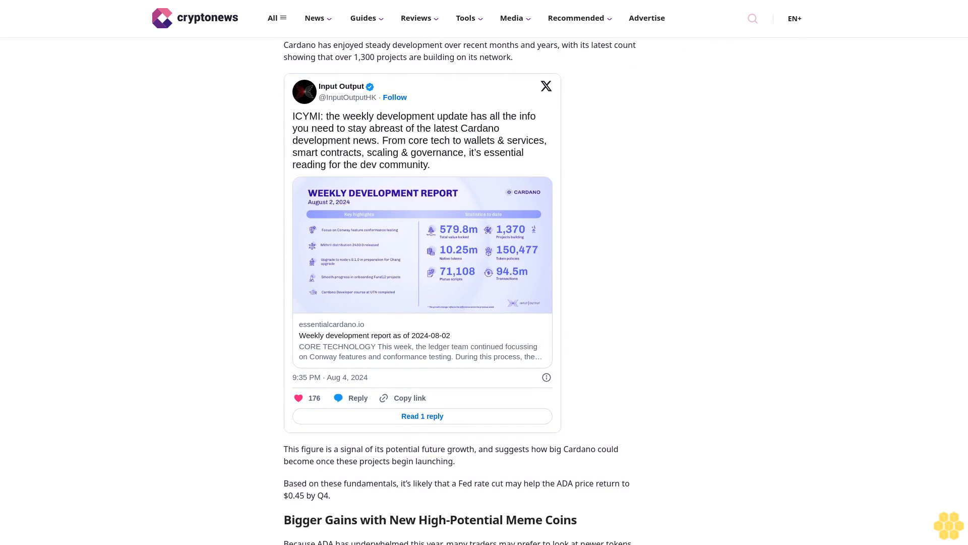
{"action": "scroll", "scroll_direction": "down", "scroll_amount": 3}
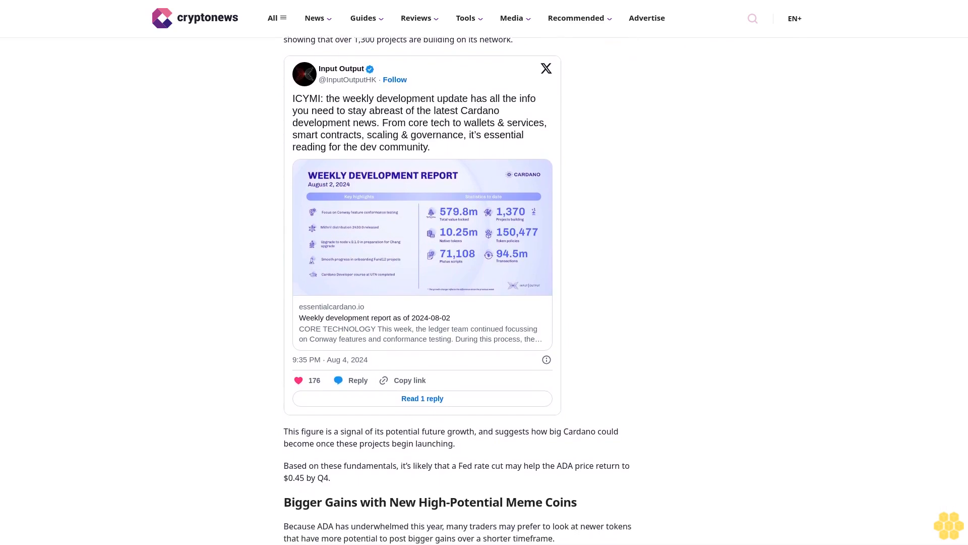
{"action": "scroll", "scroll_direction": "down", "scroll_amount": 3}
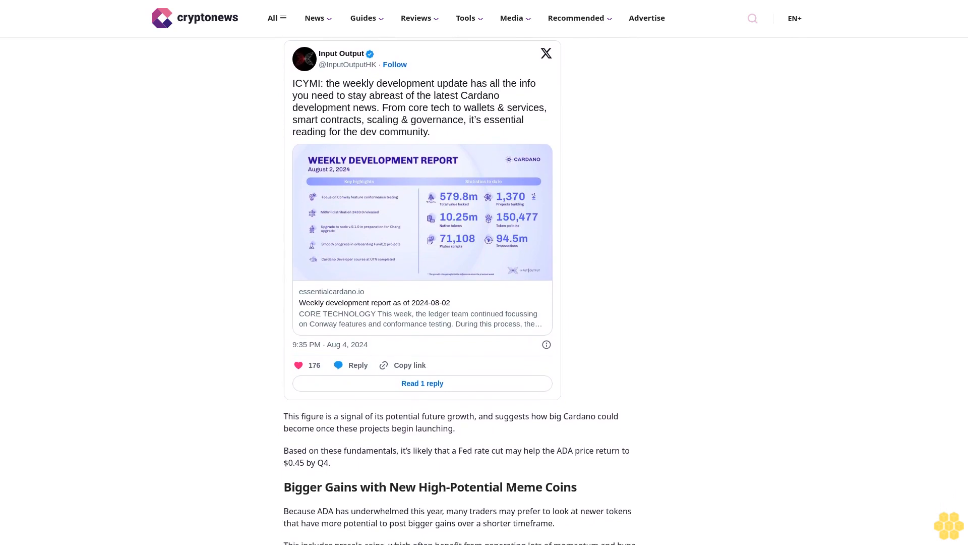
{"action": "scroll", "scroll_direction": "down", "scroll_amount": 3}
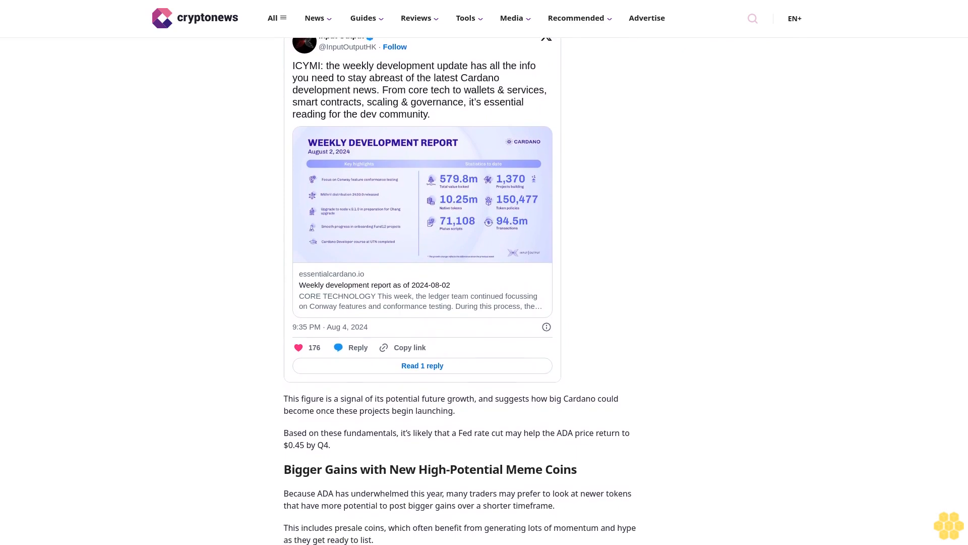
{"action": "scroll", "scroll_direction": "down", "scroll_amount": 3}
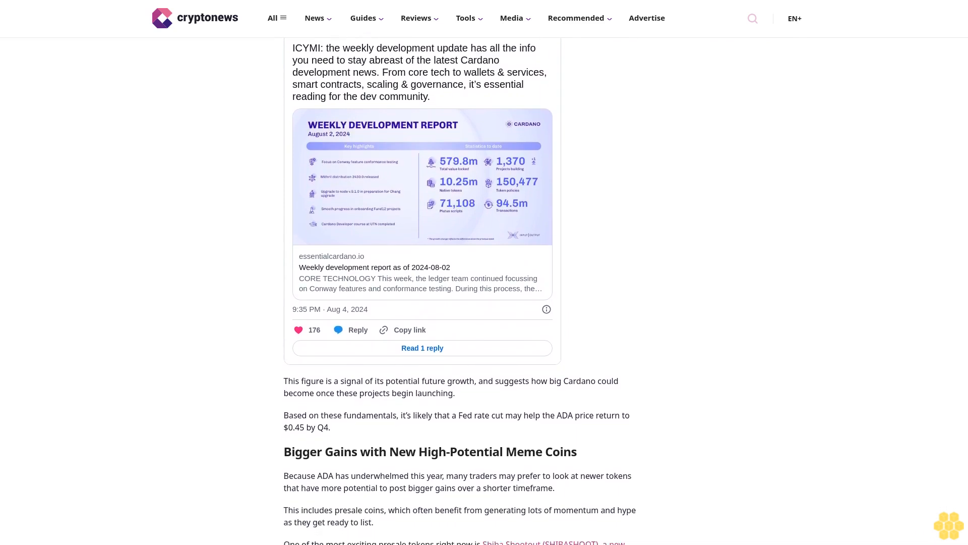
{"action": "scroll", "scroll_direction": "down", "scroll_amount": 3}
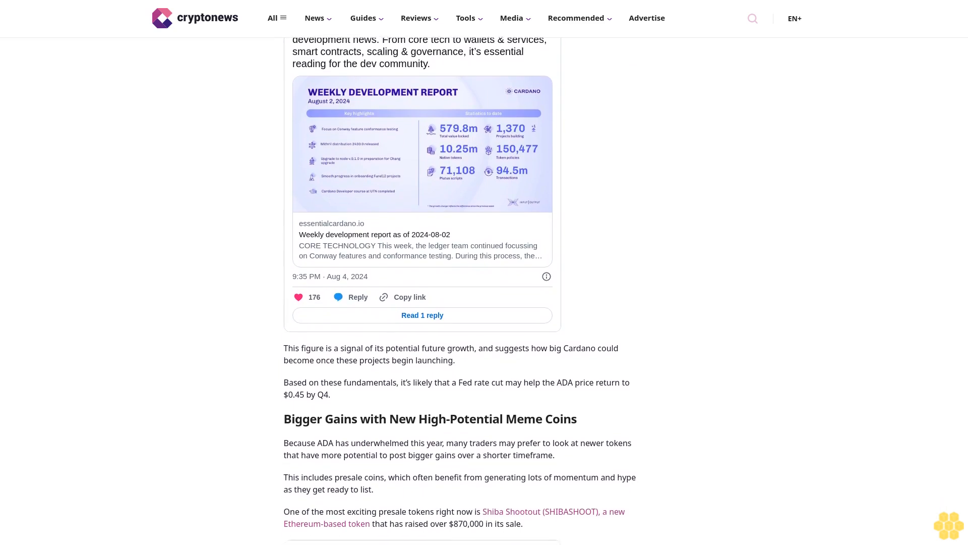
{"action": "scroll", "scroll_direction": "down", "scroll_amount": 3}
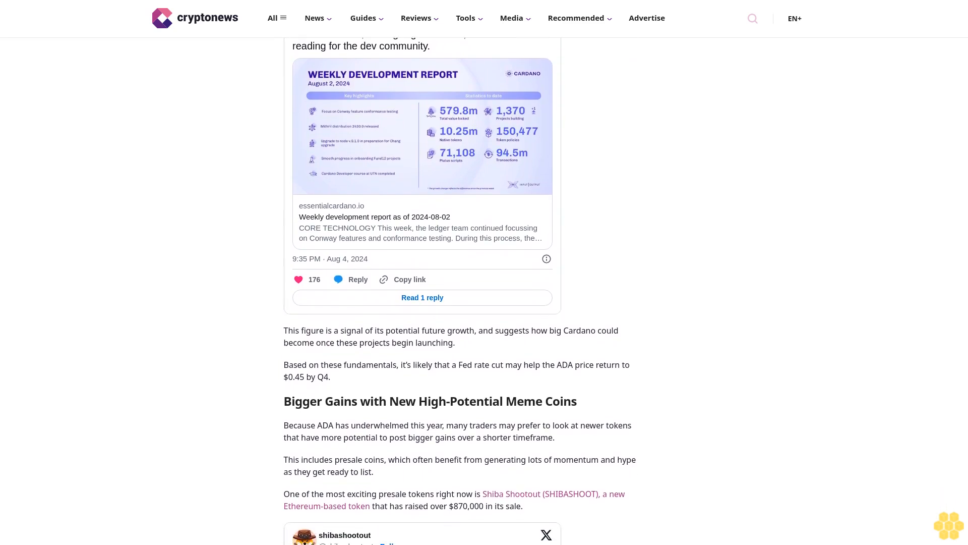
{"action": "scroll", "scroll_direction": "down", "scroll_amount": 3}
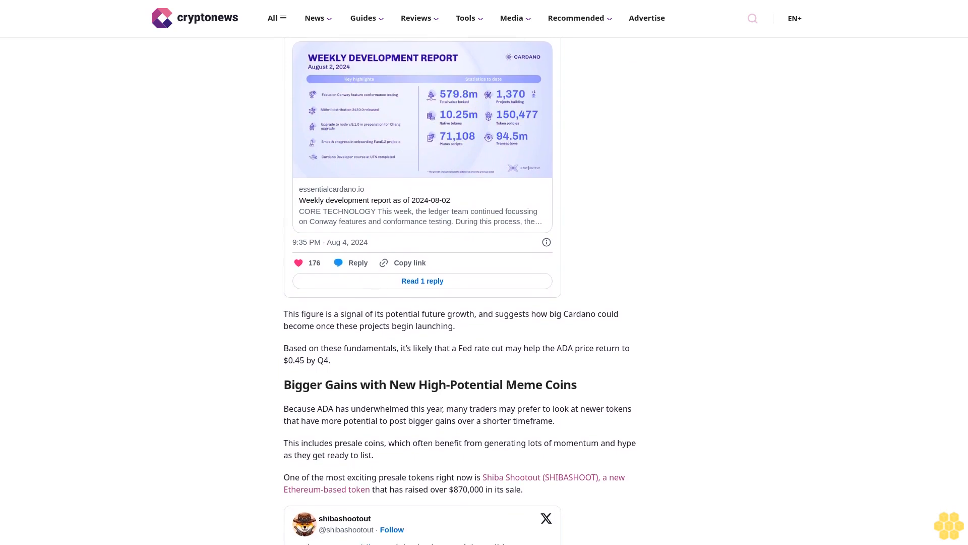
{"action": "scroll", "scroll_direction": "down", "scroll_amount": 3}
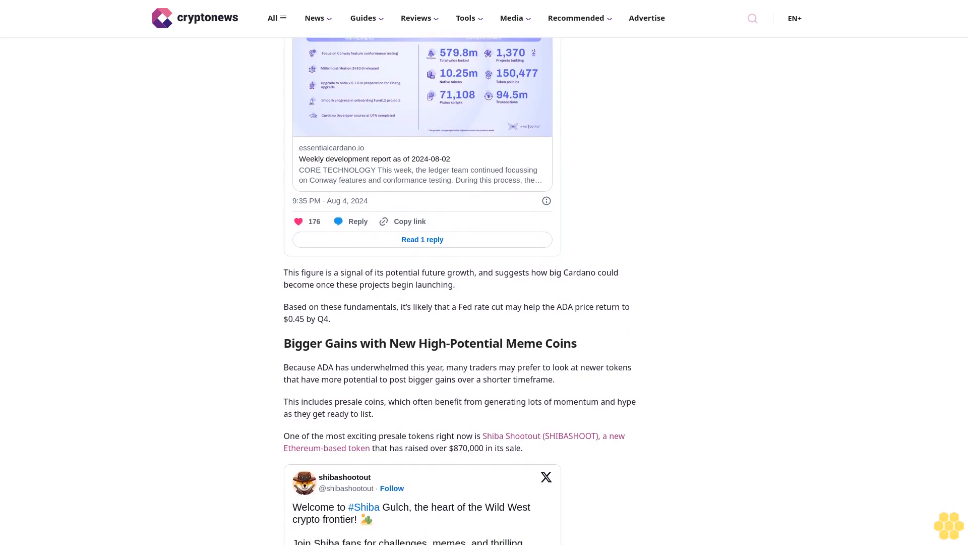
{"action": "scroll", "scroll_direction": "down", "scroll_amount": 3}
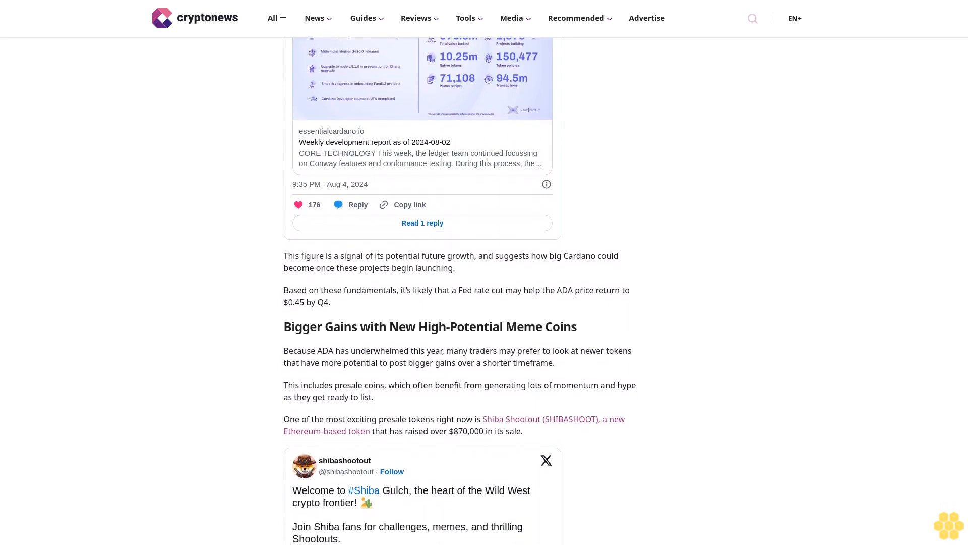
{"action": "scroll", "scroll_direction": "down", "scroll_amount": 3}
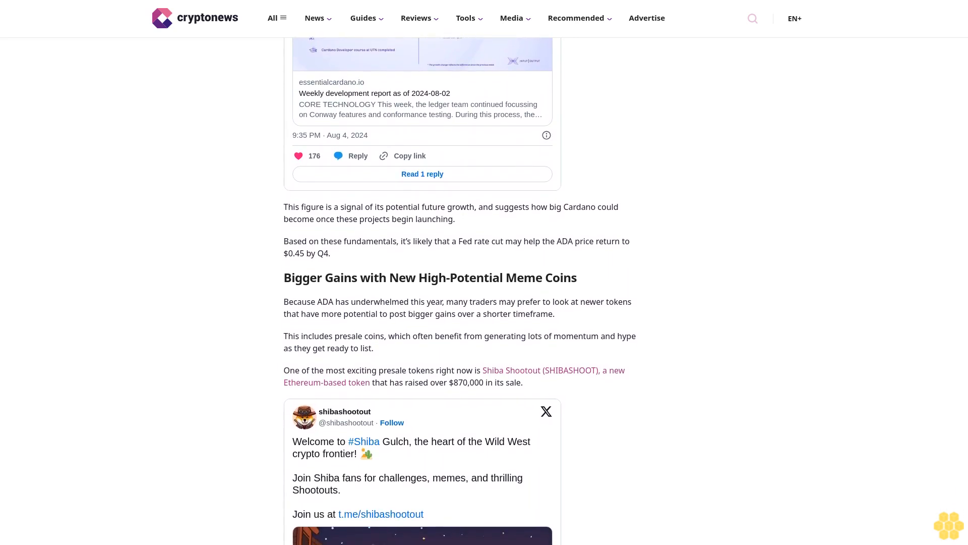
{"action": "scroll", "scroll_direction": "down", "scroll_amount": 3}
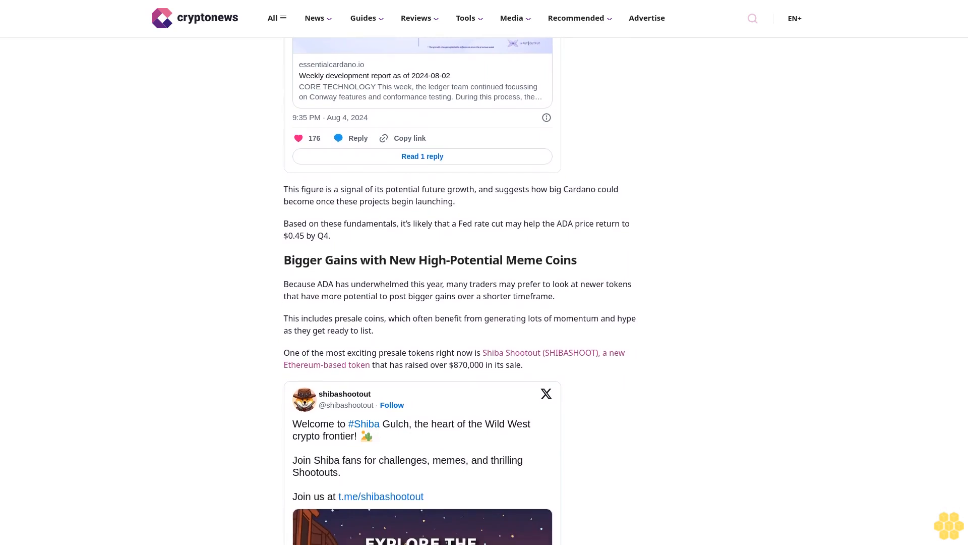
{"action": "scroll", "scroll_direction": "down", "scroll_amount": 3}
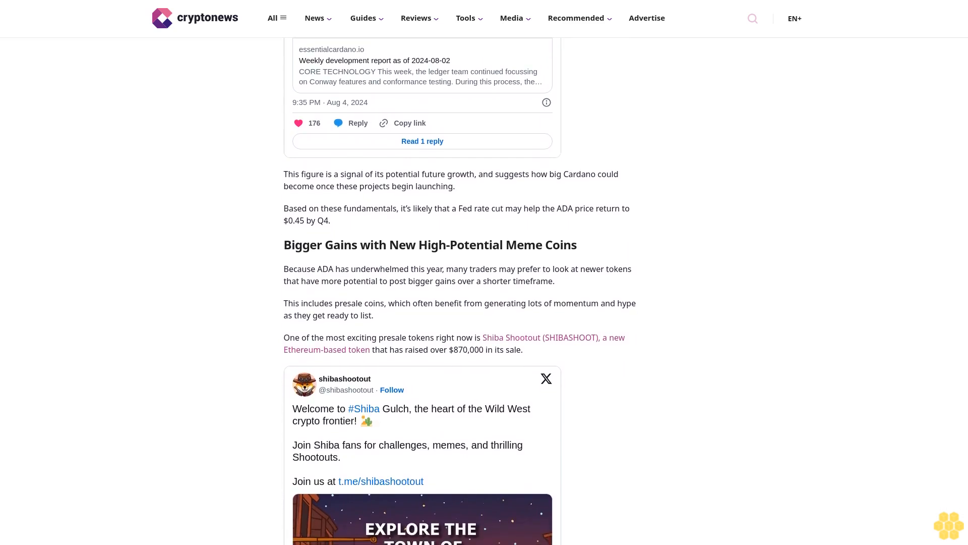
{"action": "scroll", "scroll_direction": "down", "scroll_amount": 3}
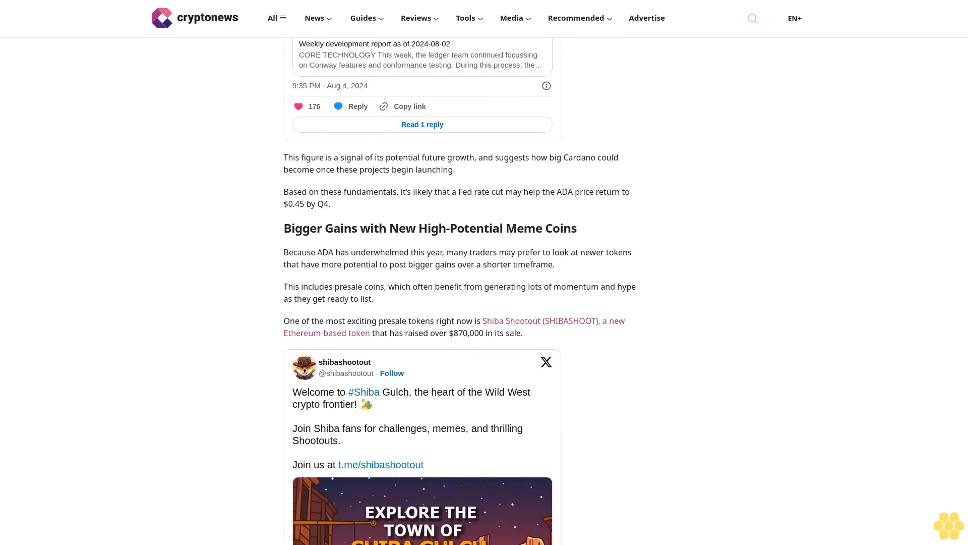
{"action": "scroll", "scroll_direction": "down", "scroll_amount": 3}
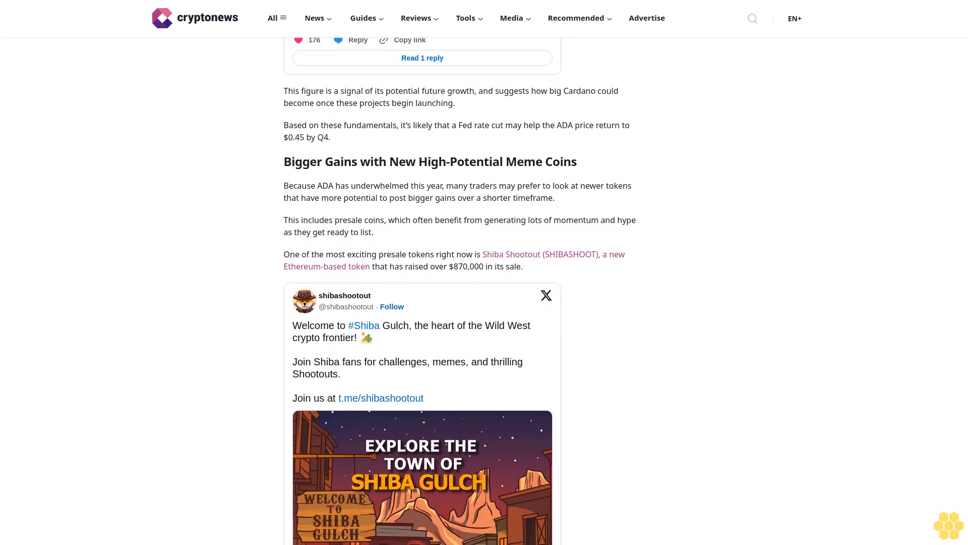
{"action": "scroll", "scroll_direction": "down", "scroll_amount": 3}
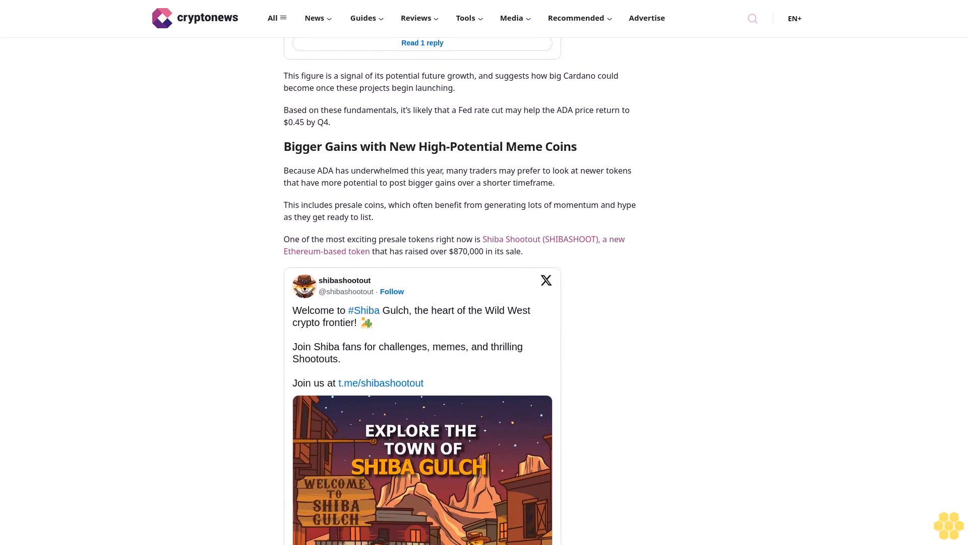
{"action": "scroll", "scroll_direction": "down", "scroll_amount": 3}
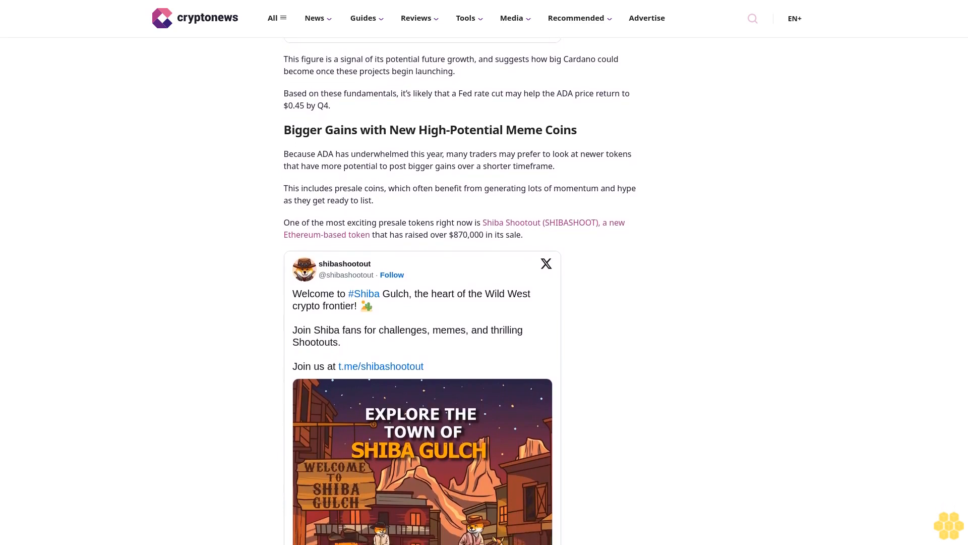
{"action": "scroll", "scroll_direction": "down", "scroll_amount": 3}
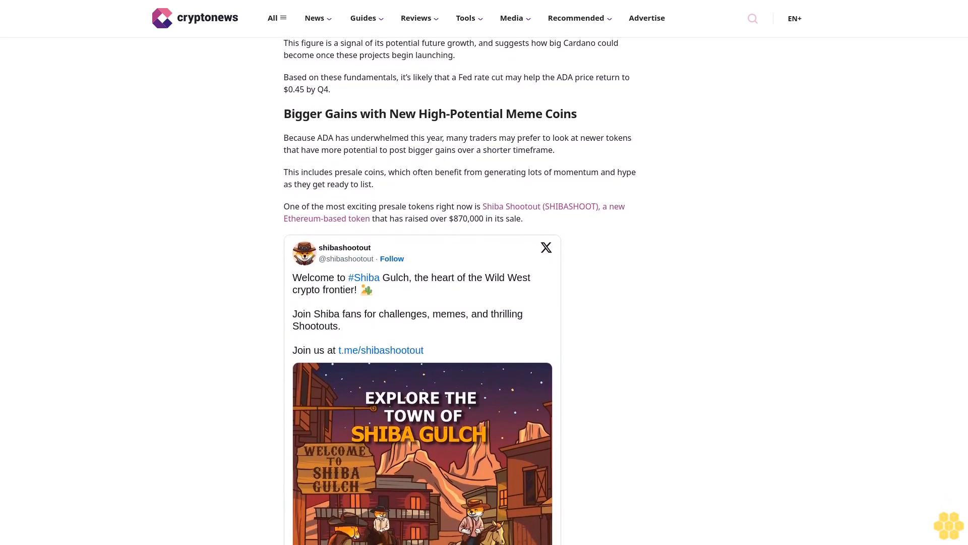
{"action": "scroll", "scroll_direction": "down", "scroll_amount": 3}
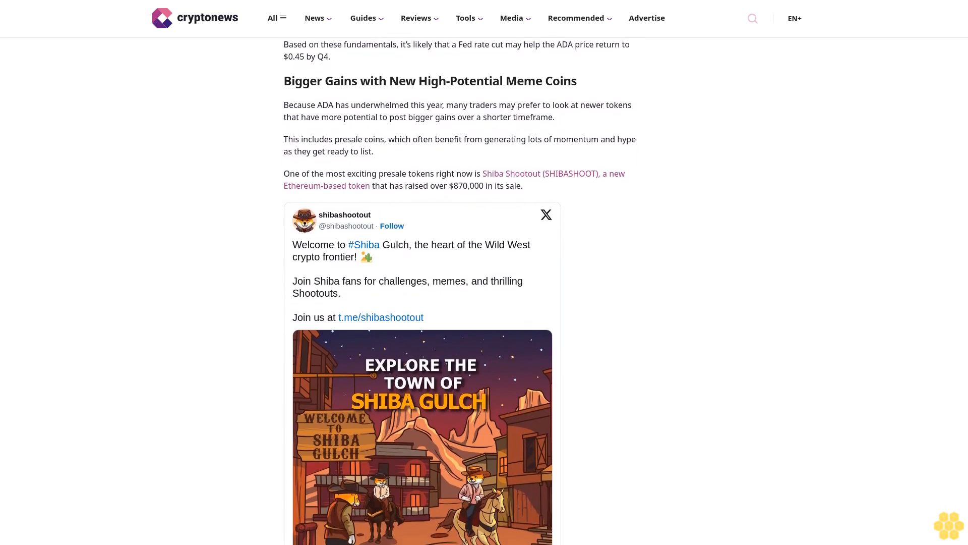
{"action": "scroll", "scroll_direction": "down", "scroll_amount": 3}
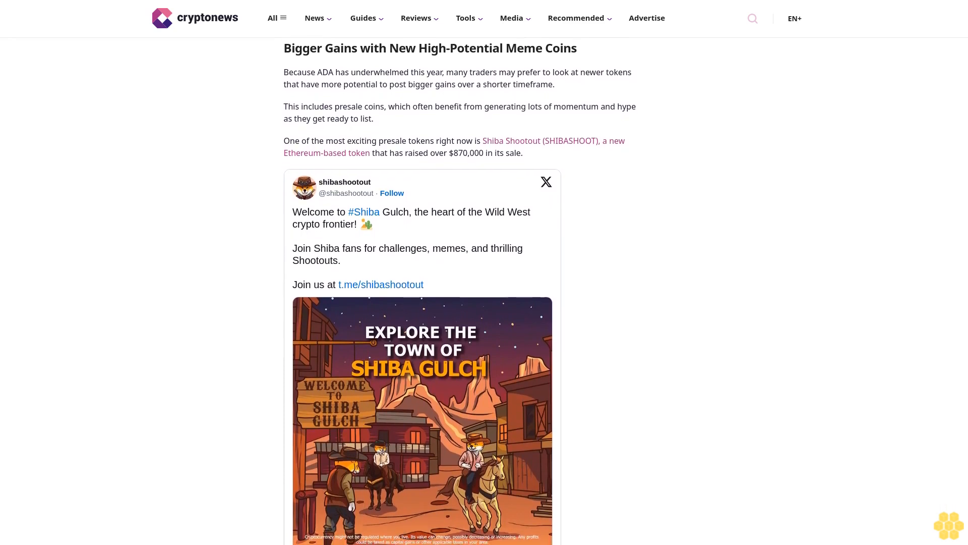
{"action": "scroll", "scroll_direction": "down", "scroll_amount": 3}
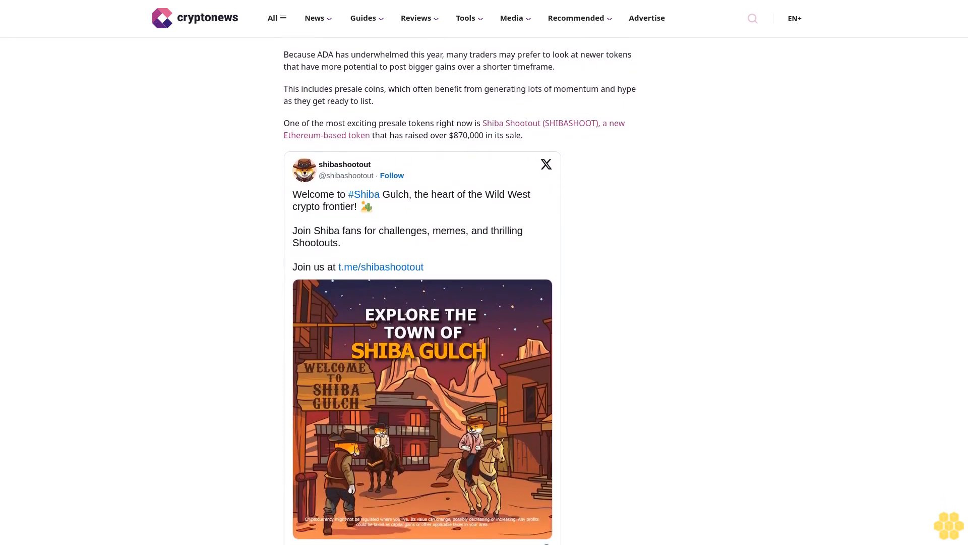
{"action": "scroll", "scroll_direction": "down", "scroll_amount": 3}
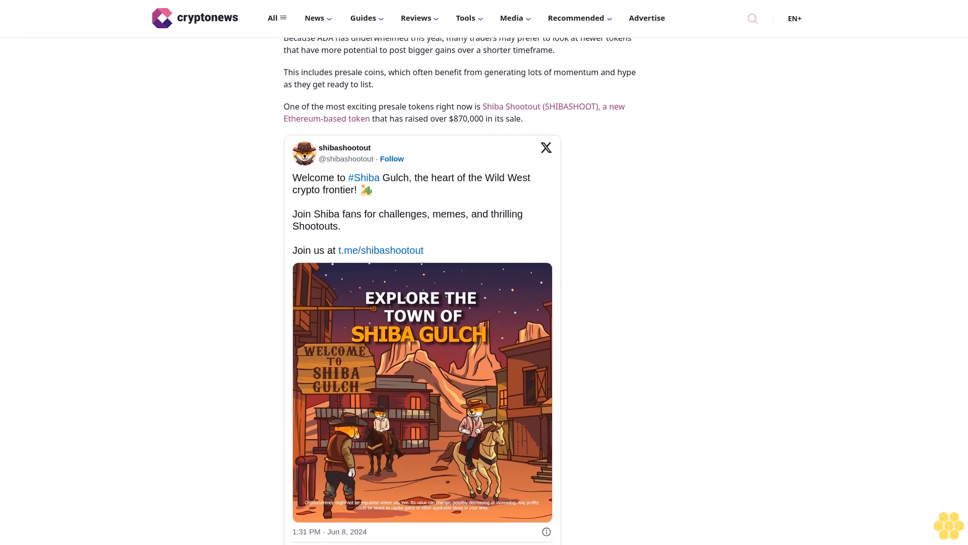
{"action": "scroll", "scroll_direction": "down", "scroll_amount": 3}
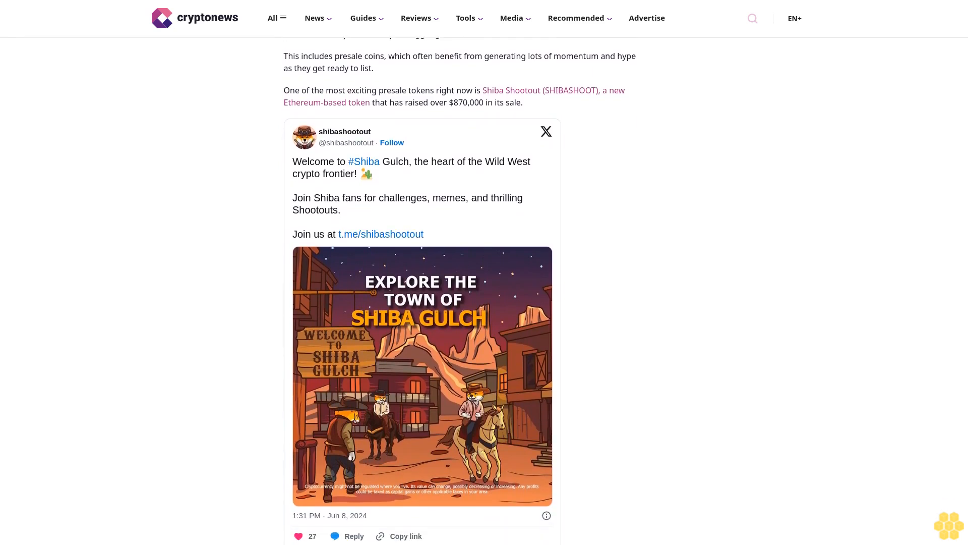
{"action": "scroll", "scroll_direction": "down", "scroll_amount": 3}
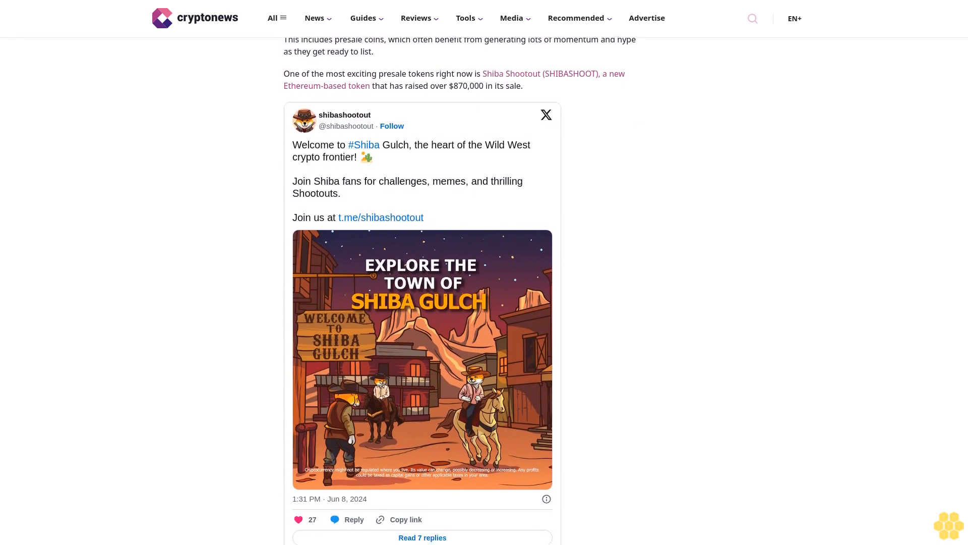
{"action": "scroll", "scroll_direction": "down", "scroll_amount": 3}
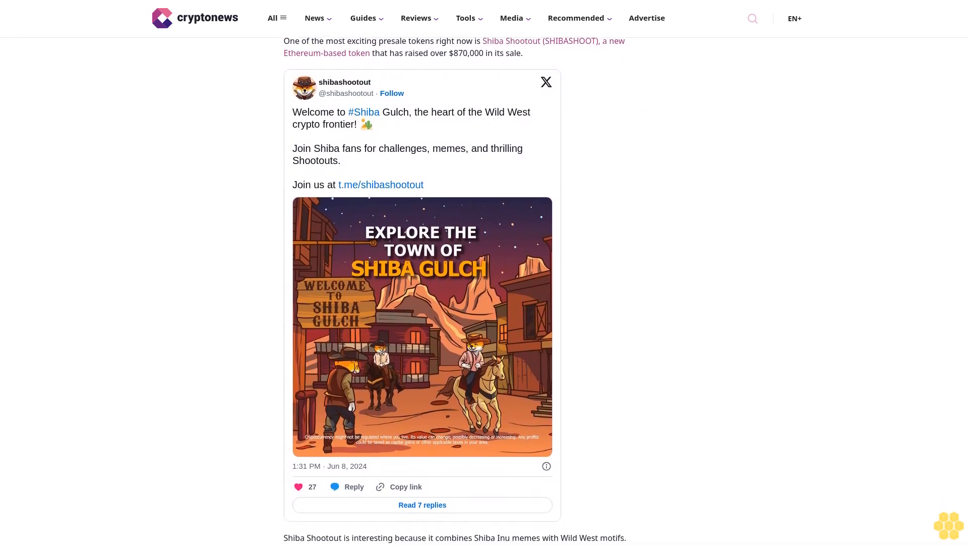
{"action": "scroll", "scroll_direction": "down", "scroll_amount": 3}
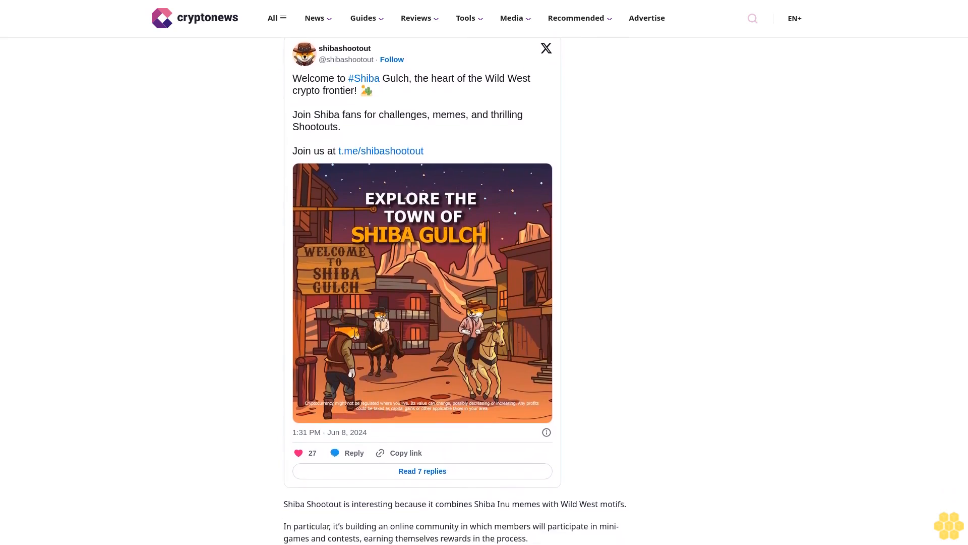
{"action": "scroll", "scroll_direction": "down", "scroll_amount": 3}
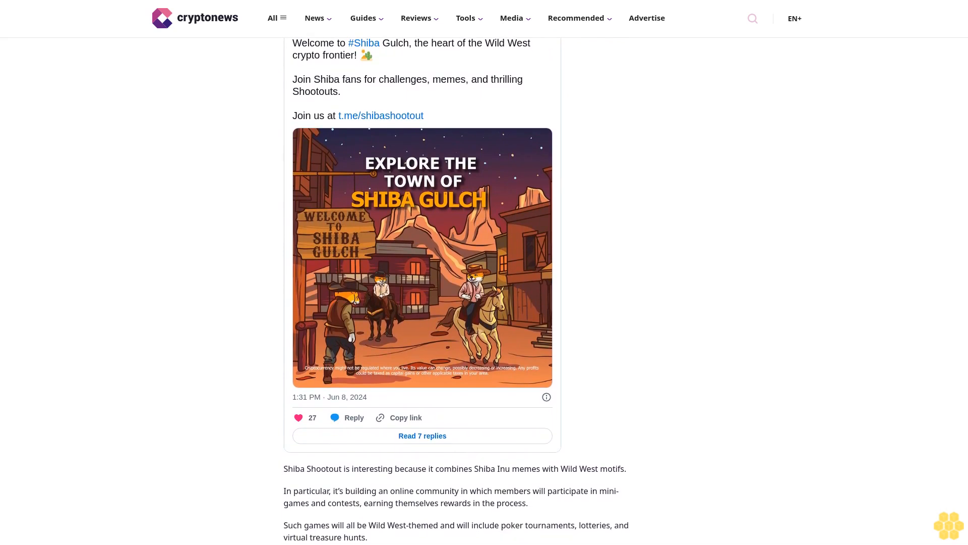
{"action": "scroll", "scroll_direction": "down", "scroll_amount": 3}
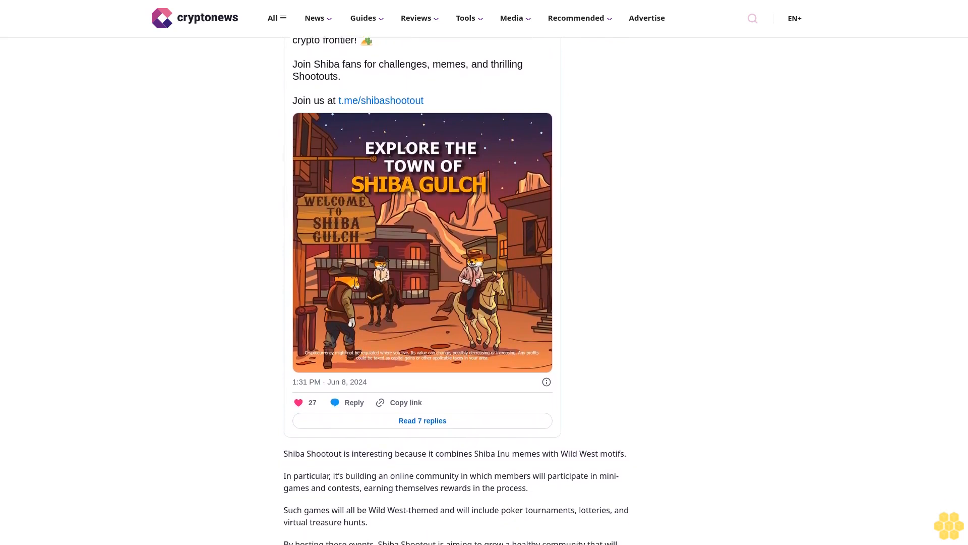
{"action": "scroll", "scroll_direction": "down", "scroll_amount": 3}
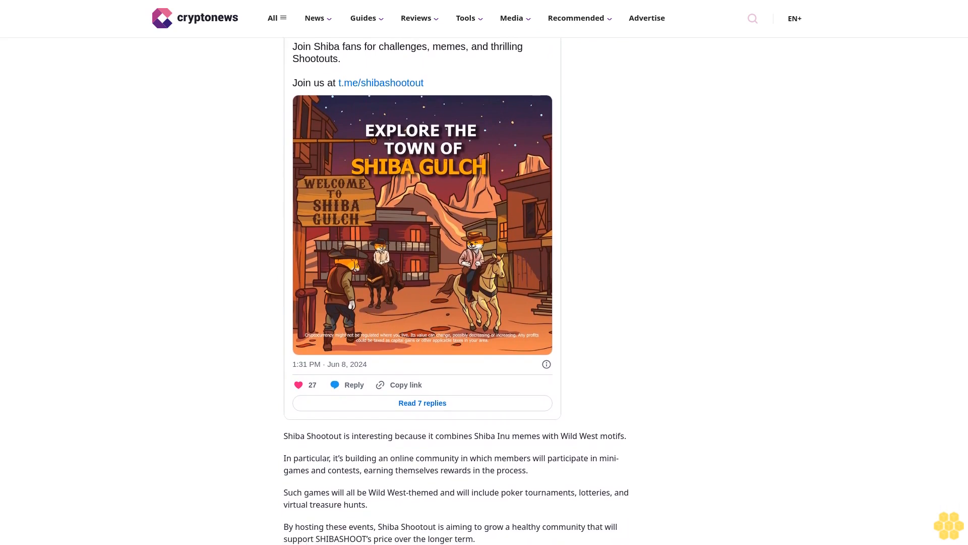
{"action": "scroll", "scroll_direction": "down", "scroll_amount": 3}
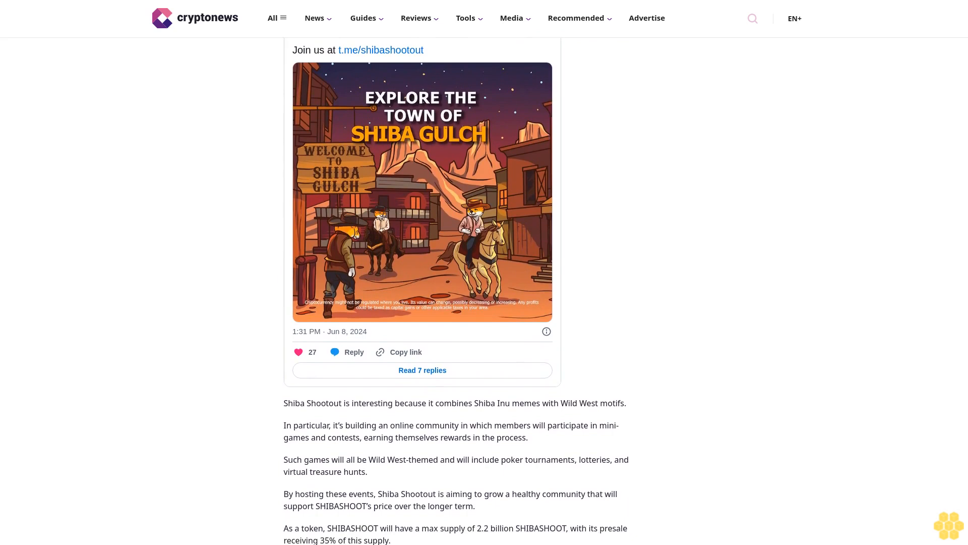
{"action": "scroll", "scroll_direction": "down", "scroll_amount": 3}
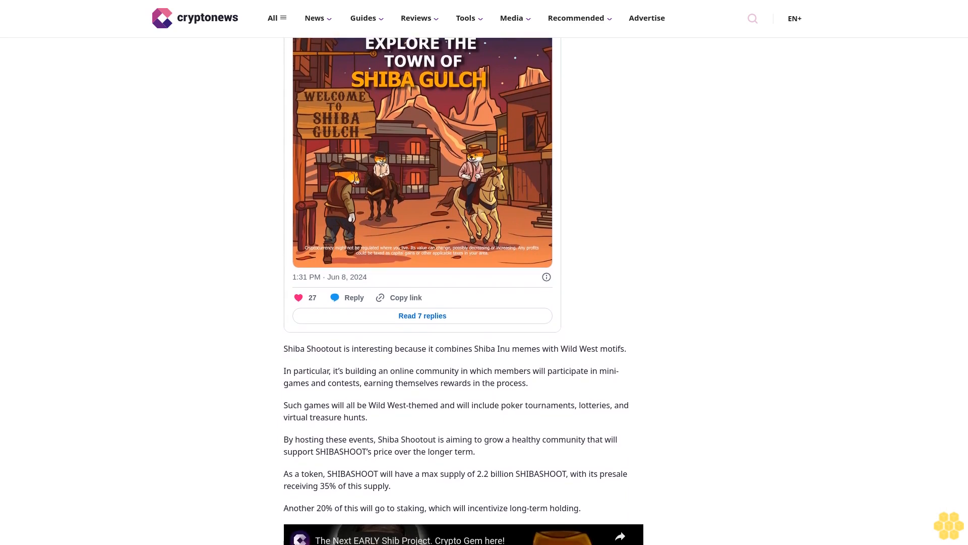
{"action": "scroll", "scroll_direction": "down", "scroll_amount": 3}
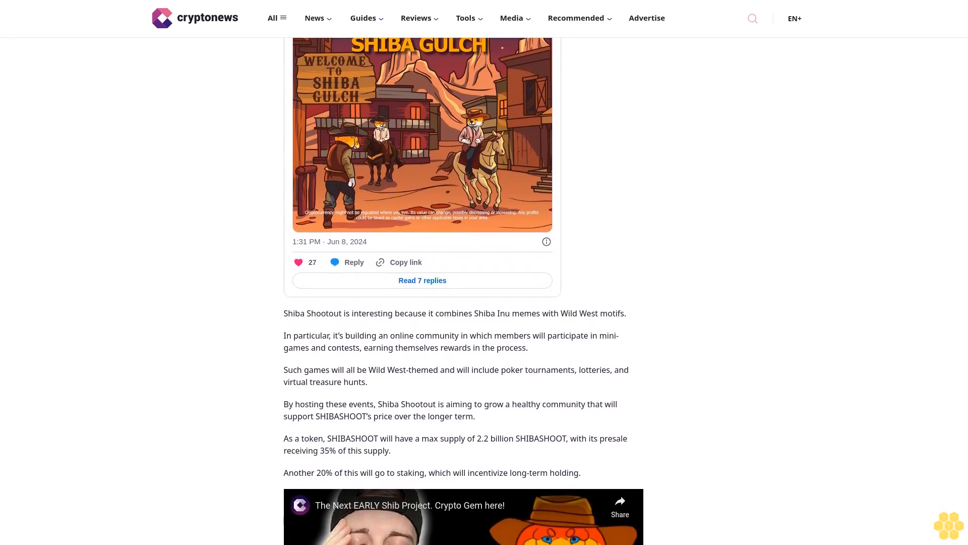
{"action": "scroll", "scroll_direction": "down", "scroll_amount": 3}
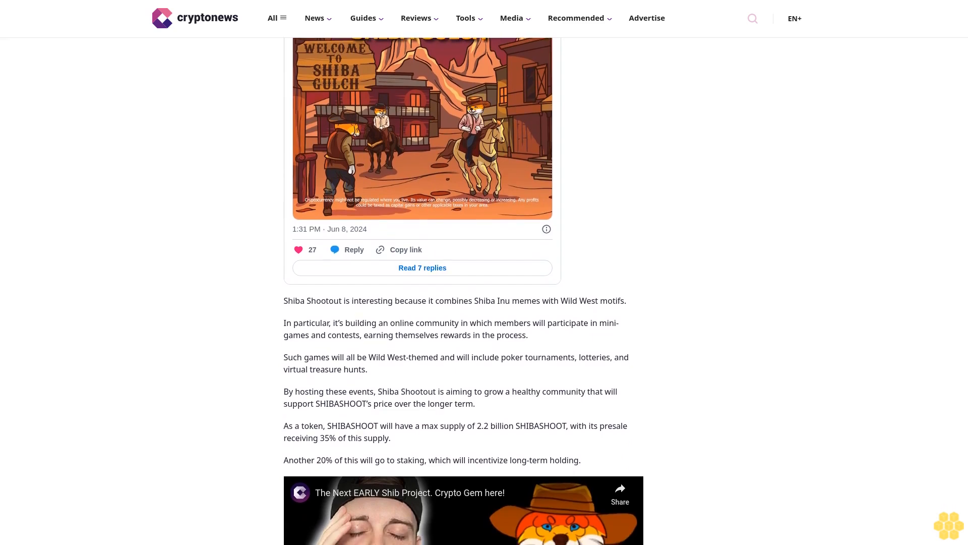
{"action": "scroll", "scroll_direction": "down", "scroll_amount": 3}
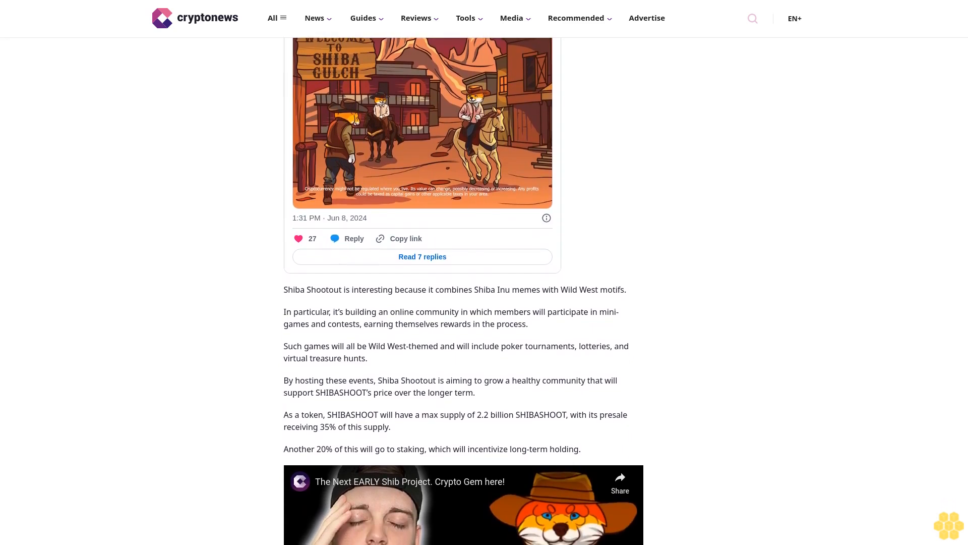
{"action": "scroll", "scroll_direction": "up", "scroll_amount": 3}
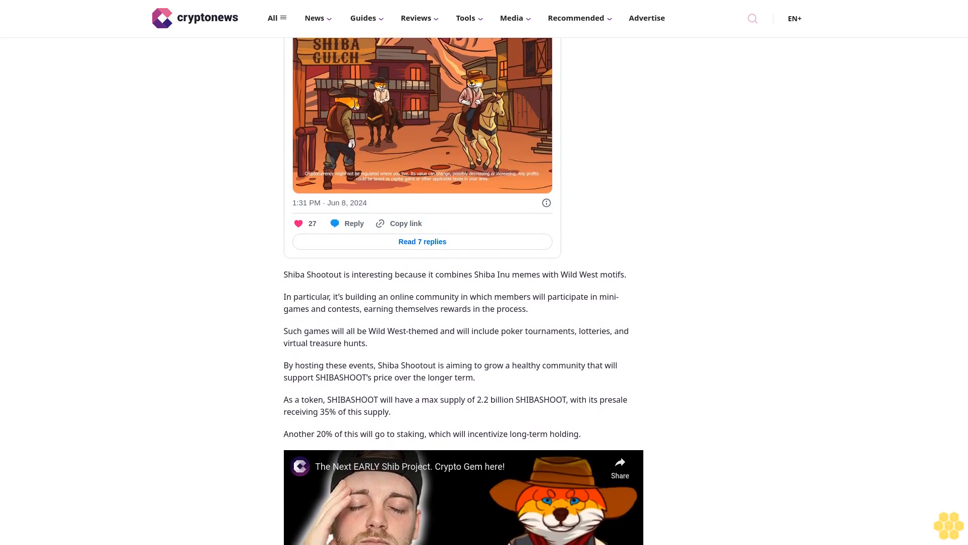
{"action": "scroll", "scroll_direction": "down", "scroll_amount": 3}
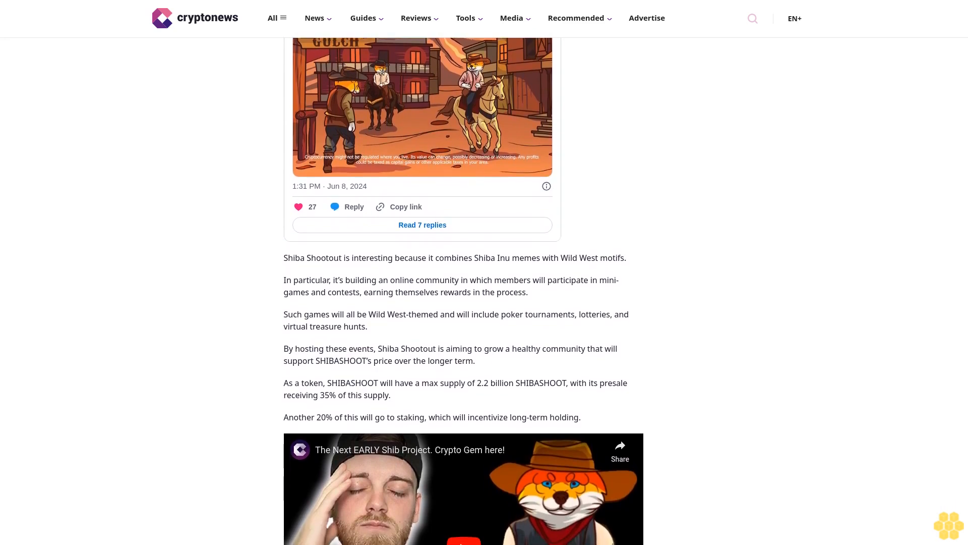